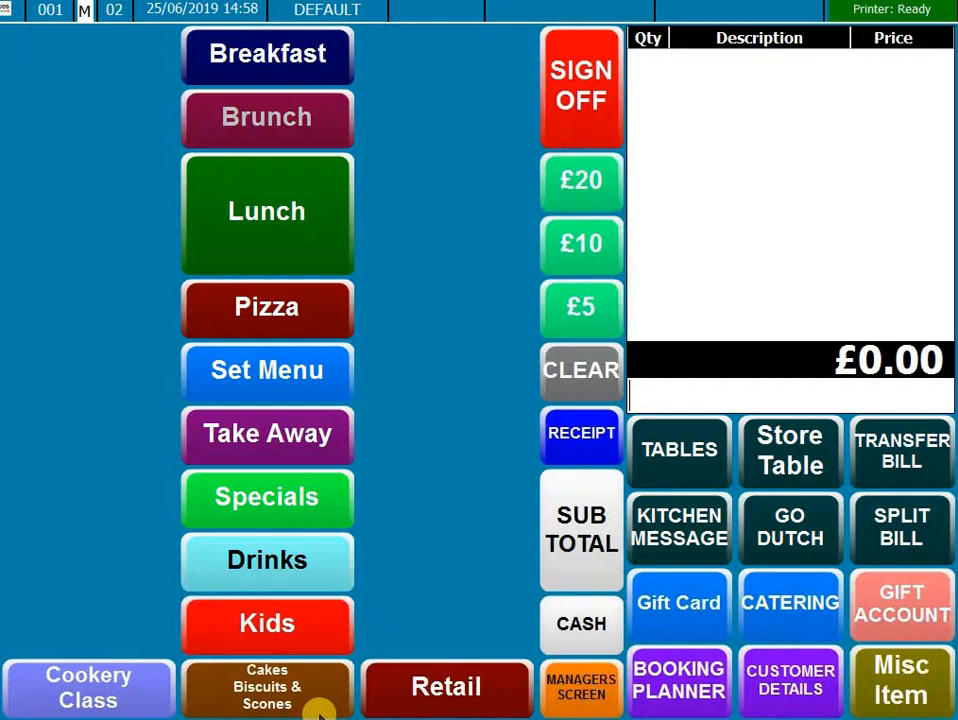
Go to the Managers Screen and load the Gift Card product record, PLU 30.
click(580, 680)
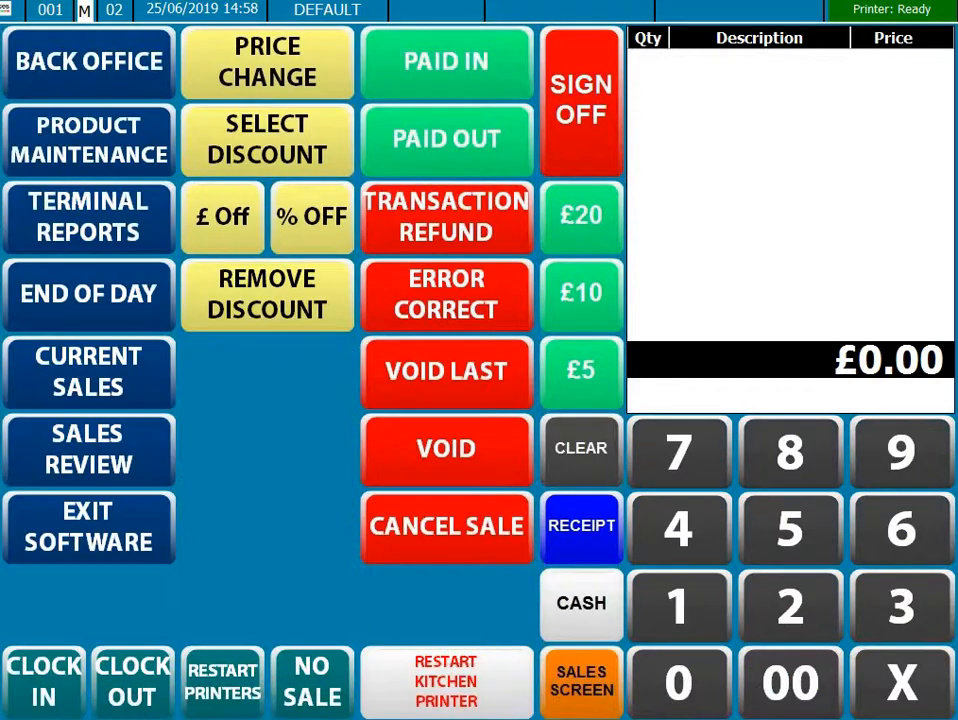
click(88, 140)
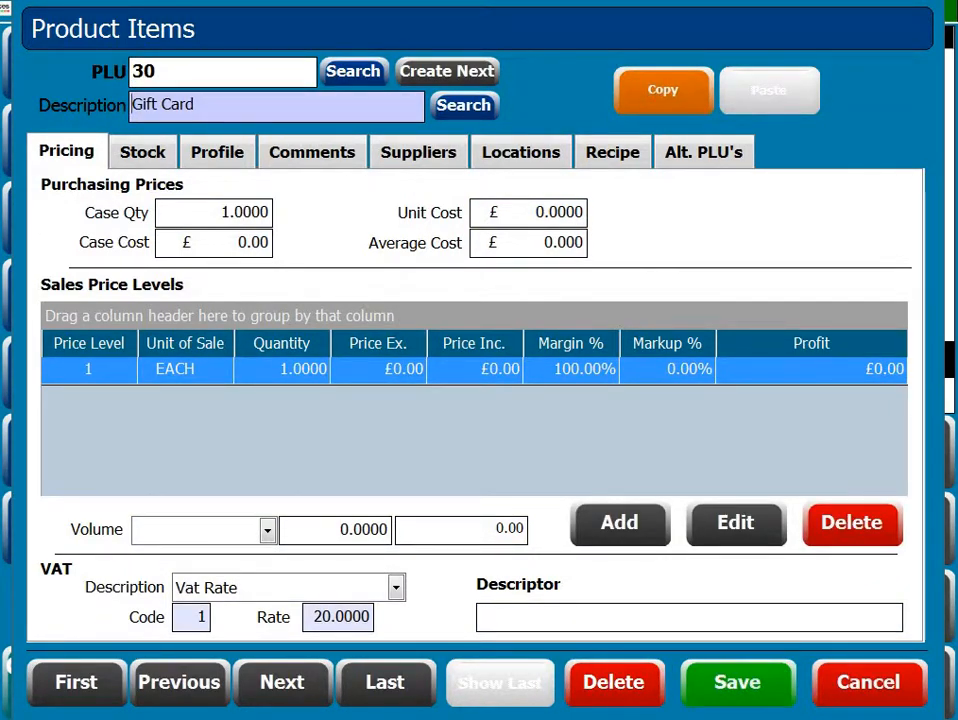
Review the Gift Card product's Profile and Options, then show the Gift Card button set to PLU 30.
click(216, 152)
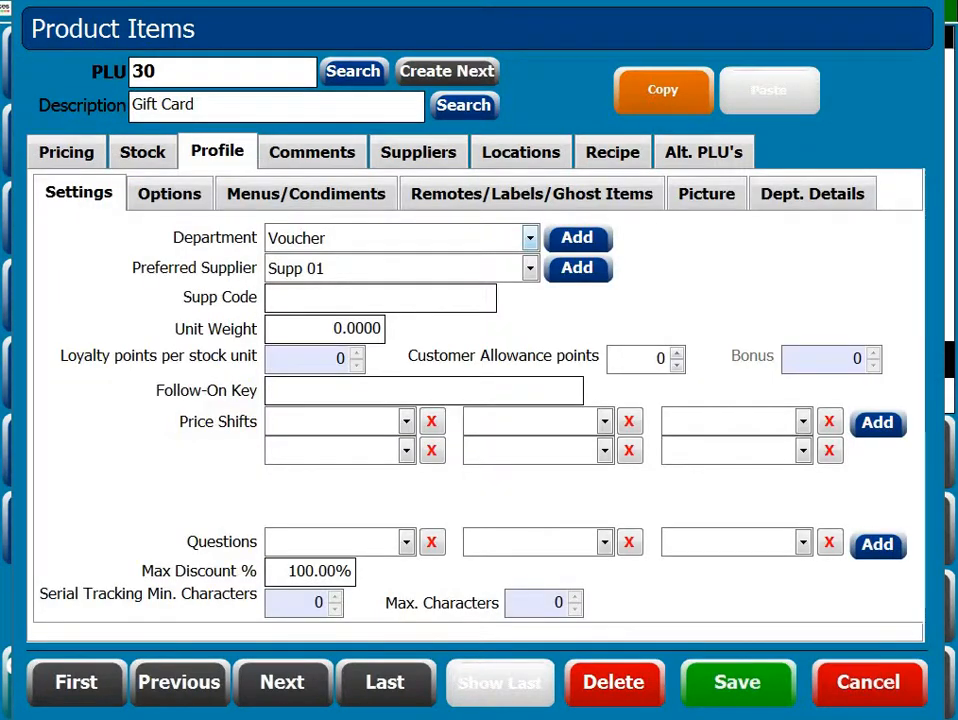
click(168, 192)
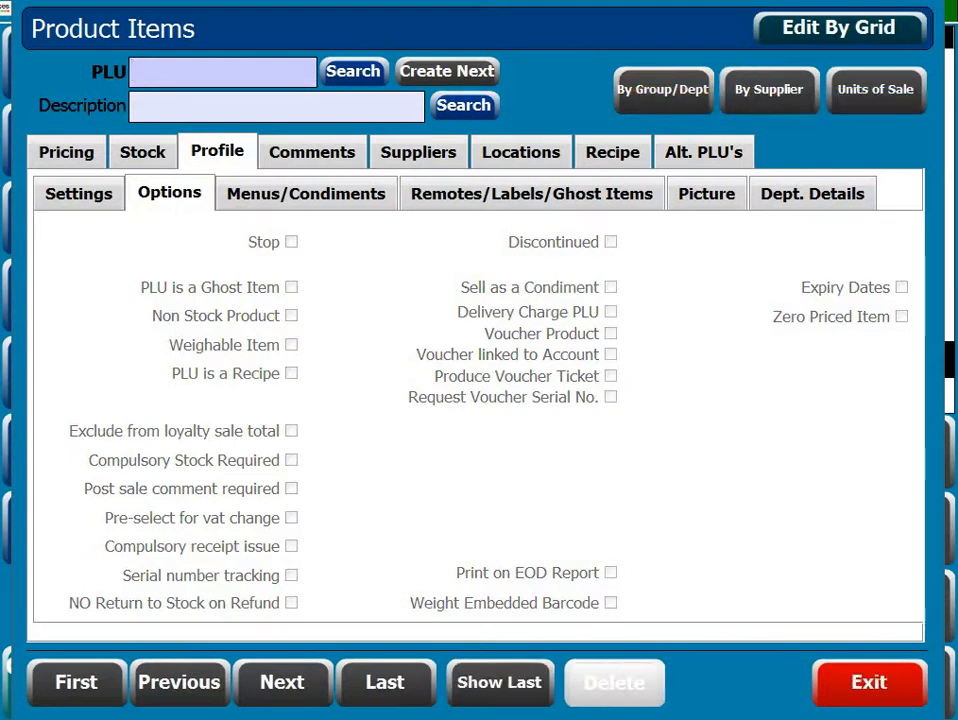
click(868, 682)
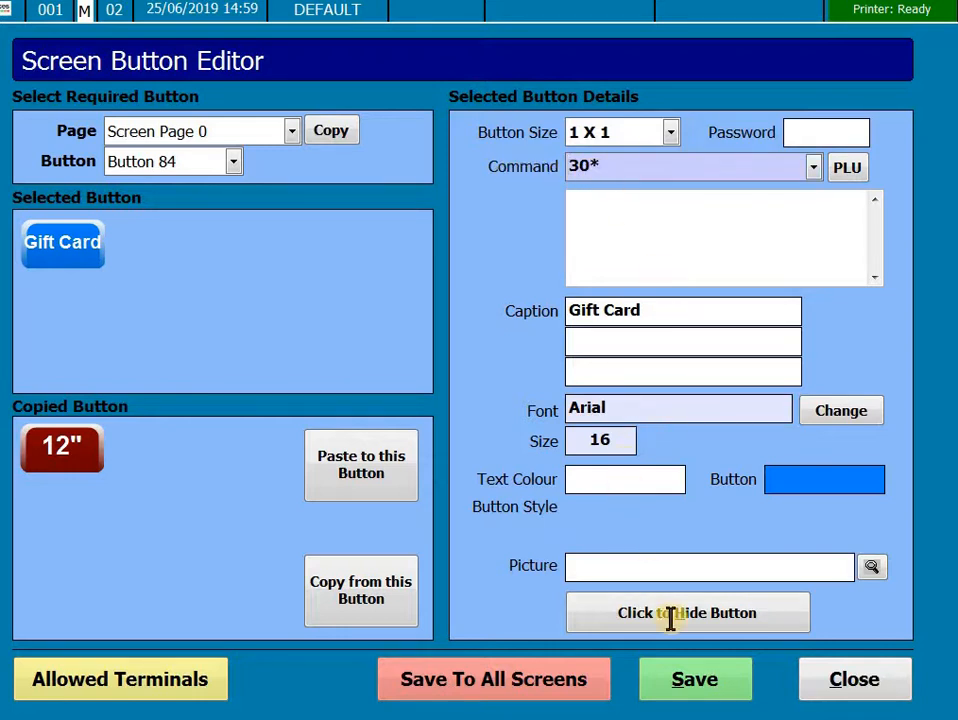
Leave the button editor and reach the Tenders definition window via Utilities > System Menu.
click(852, 680)
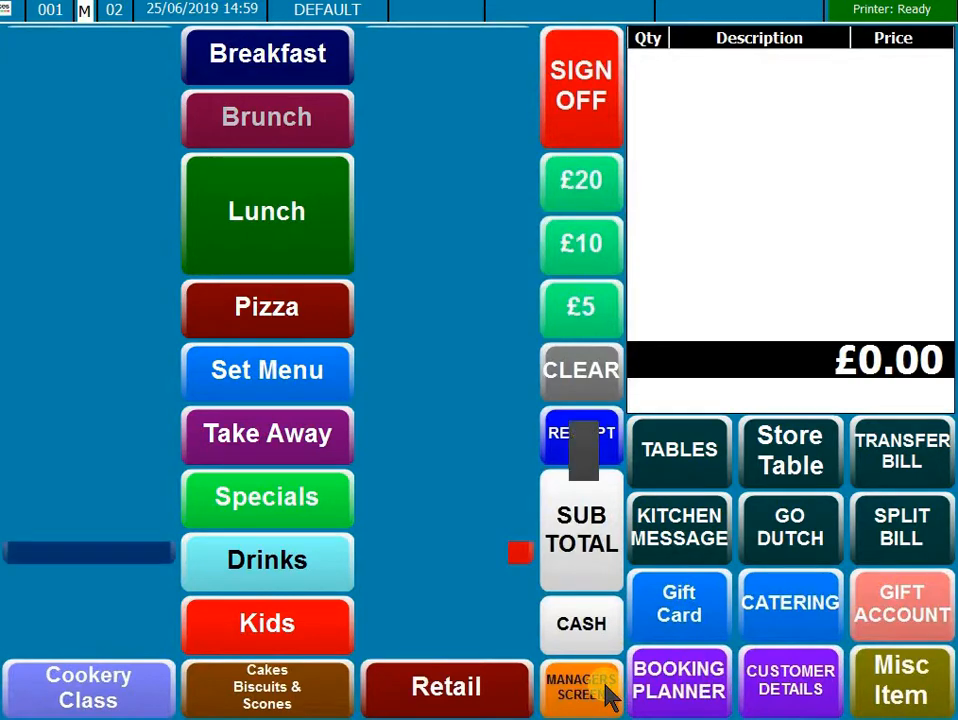
click(580, 686)
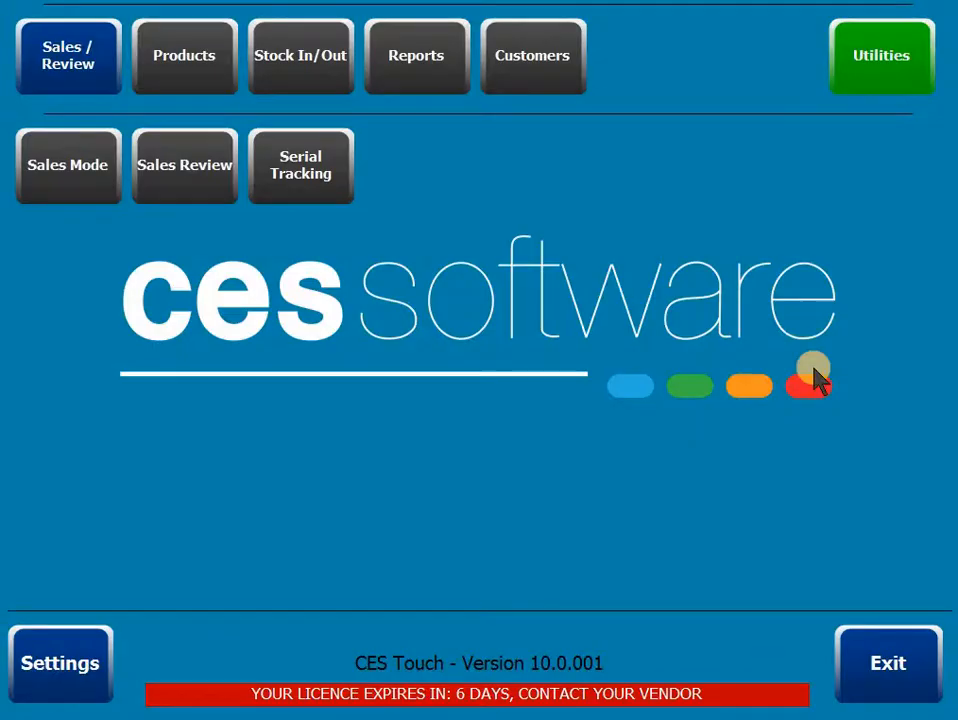
click(880, 56)
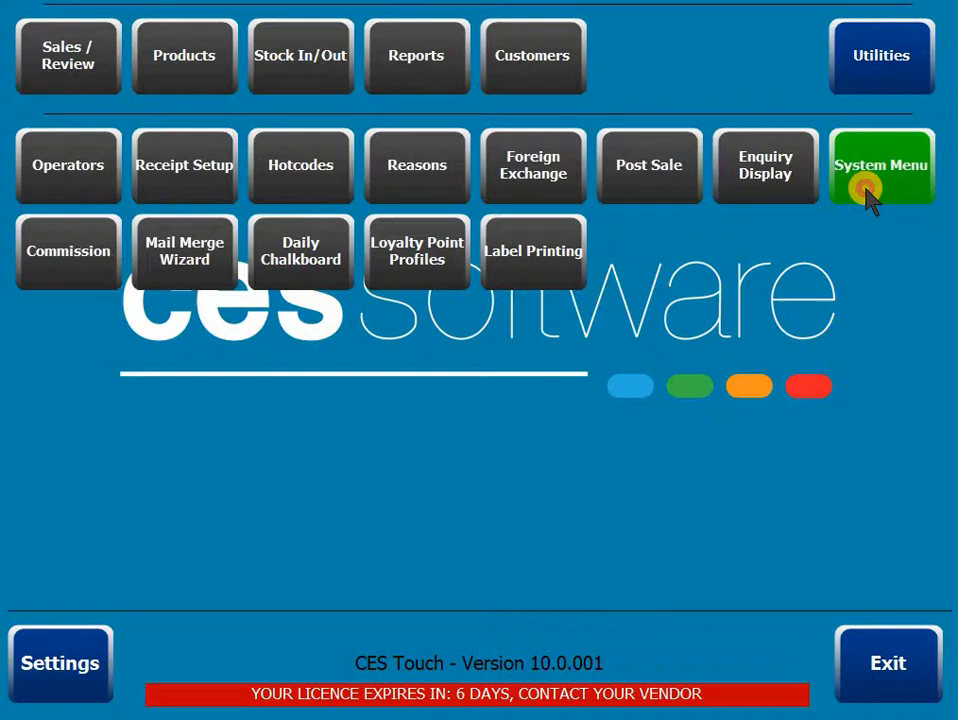
click(880, 164)
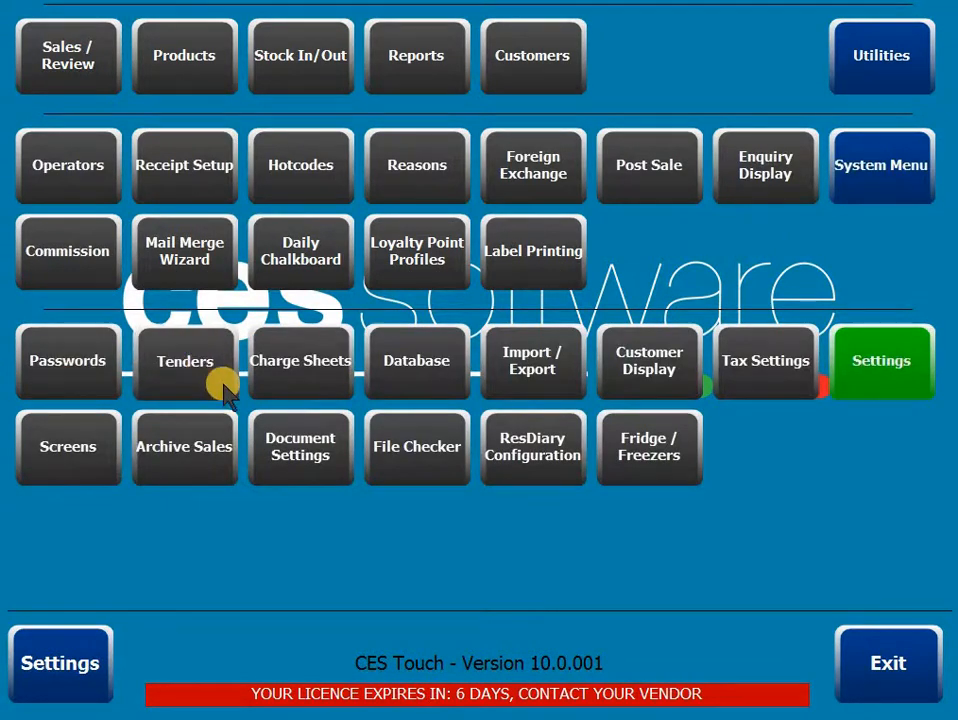
click(184, 360)
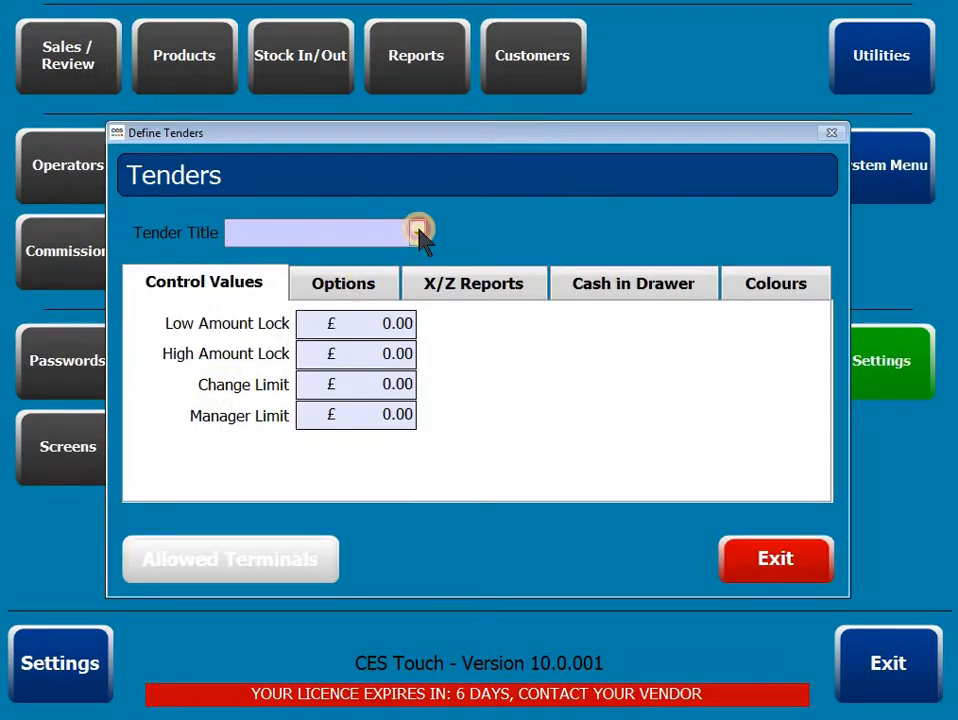
Load the Gift Card tender, review its Control Values and Options, then exit back to system settings.
click(416, 232)
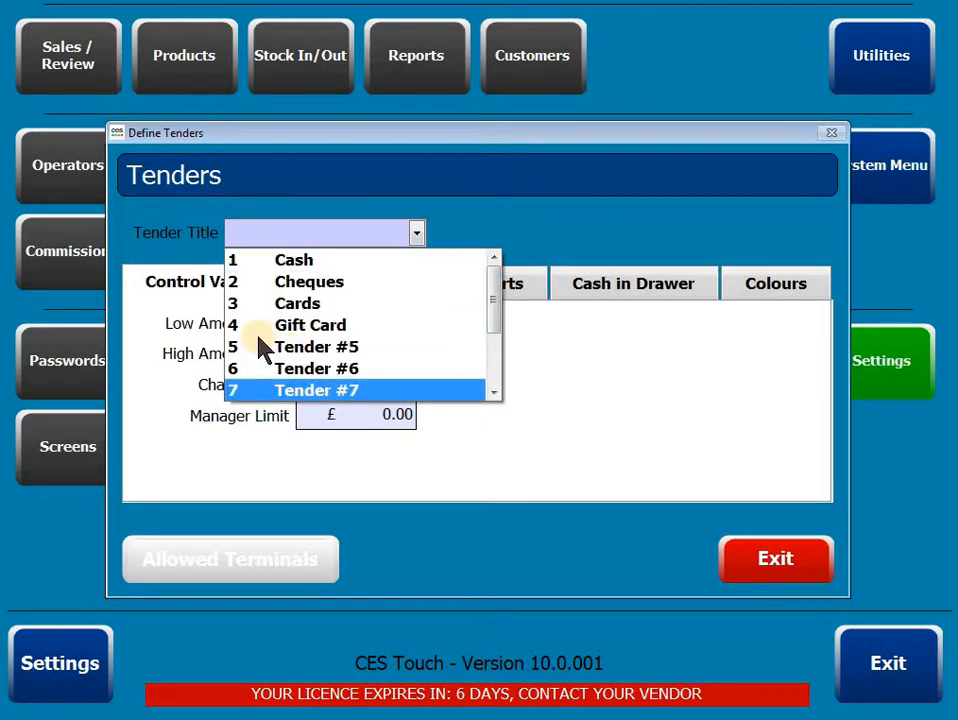
click(310, 324)
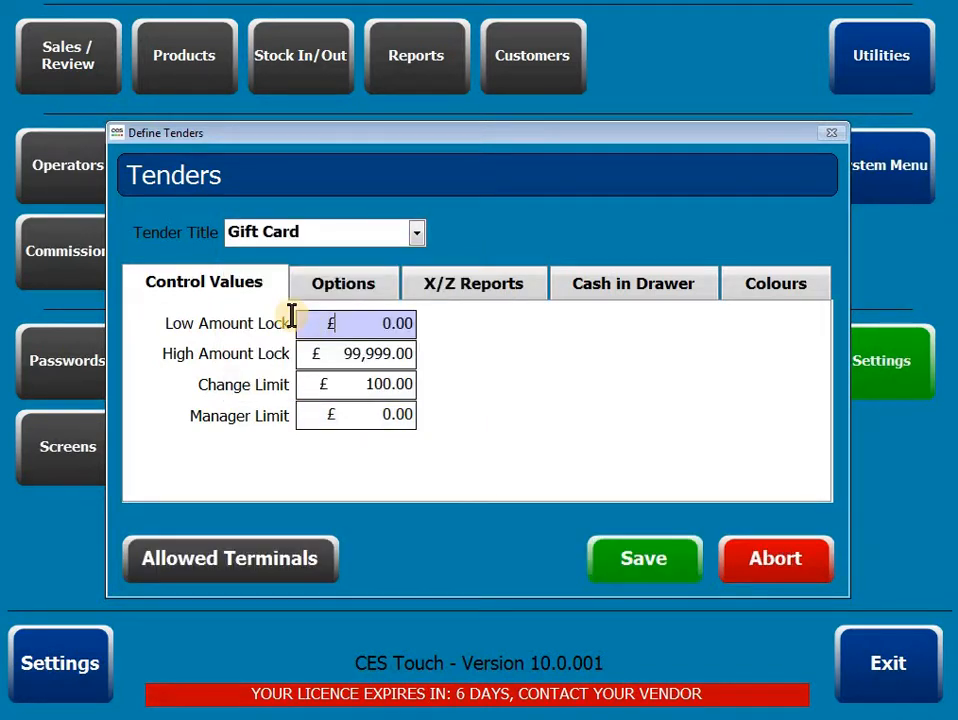
click(344, 284)
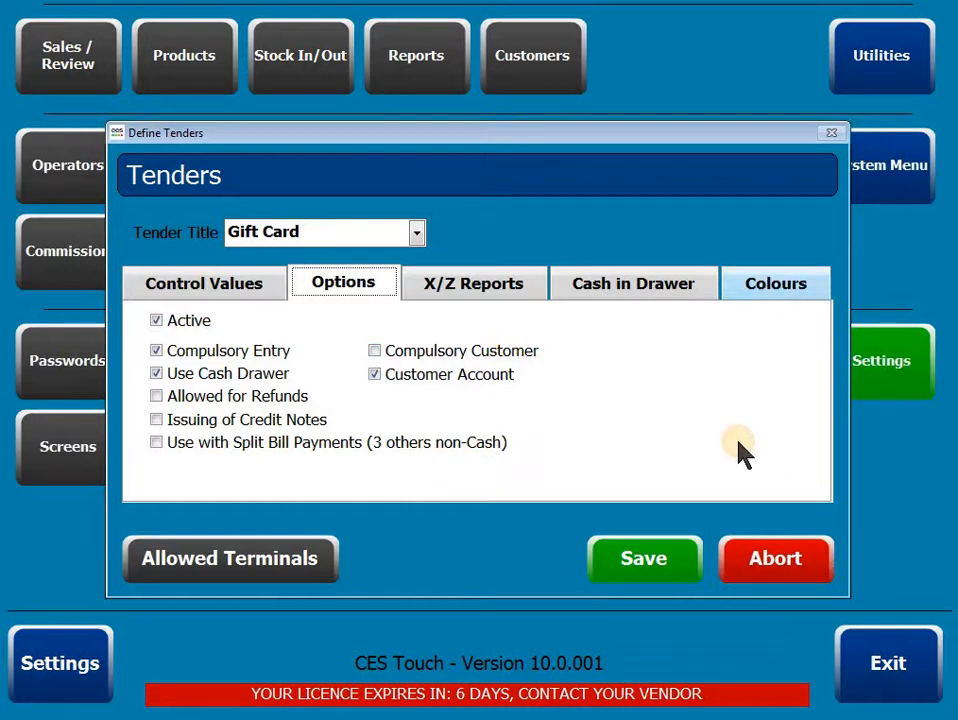
click(776, 284)
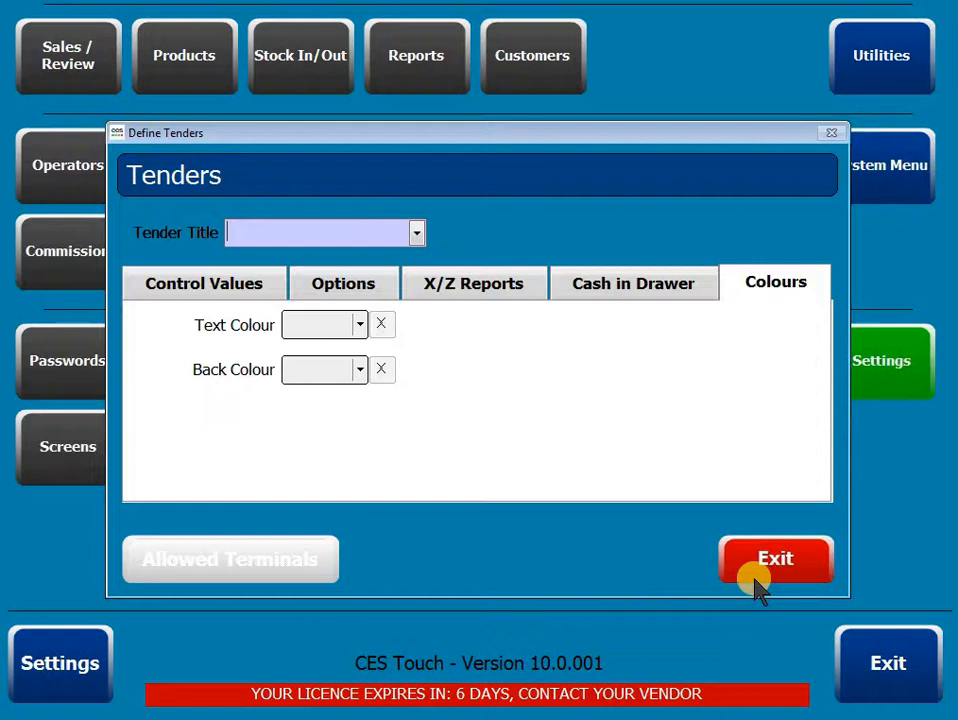
click(776, 558)
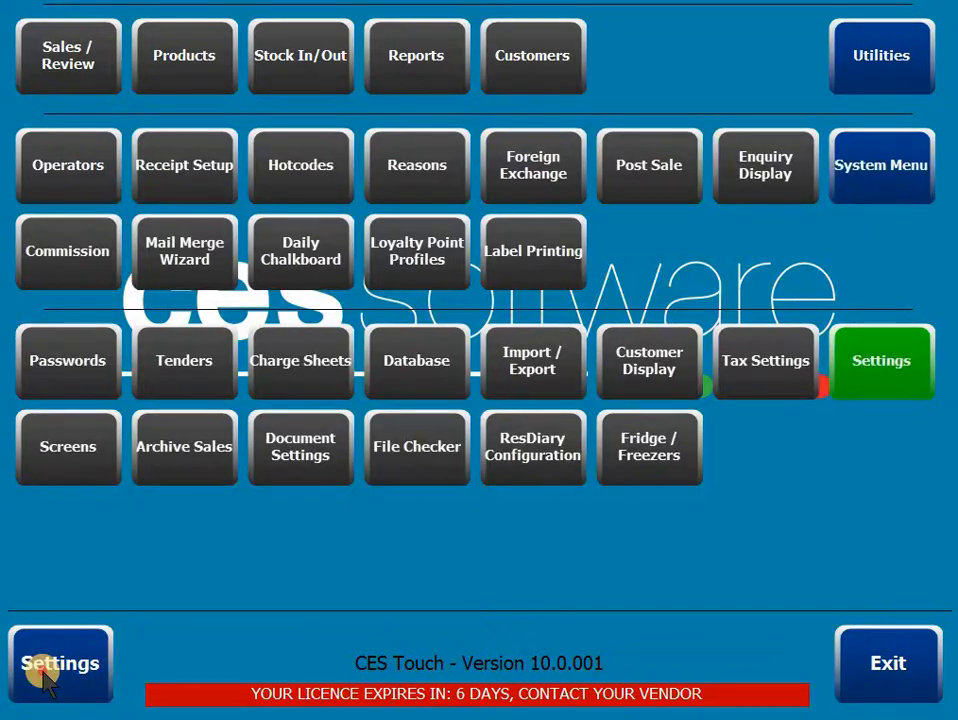
Search the system settings list for 'CREDIT' and then 'ZERO' using Locate.
click(60, 664)
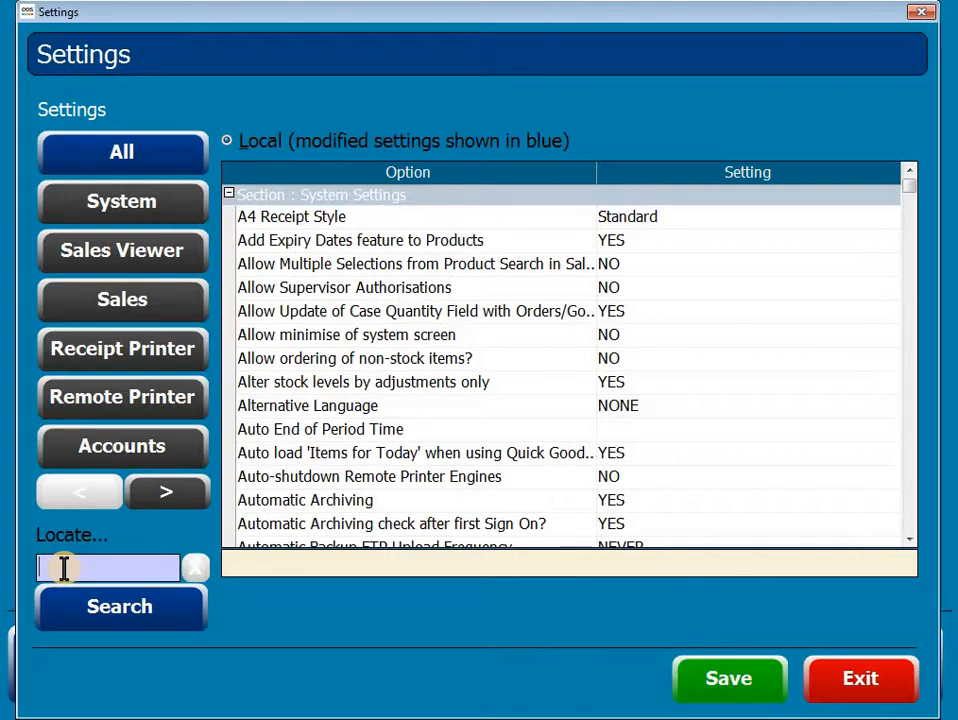
text(CREDIT LIMIT)
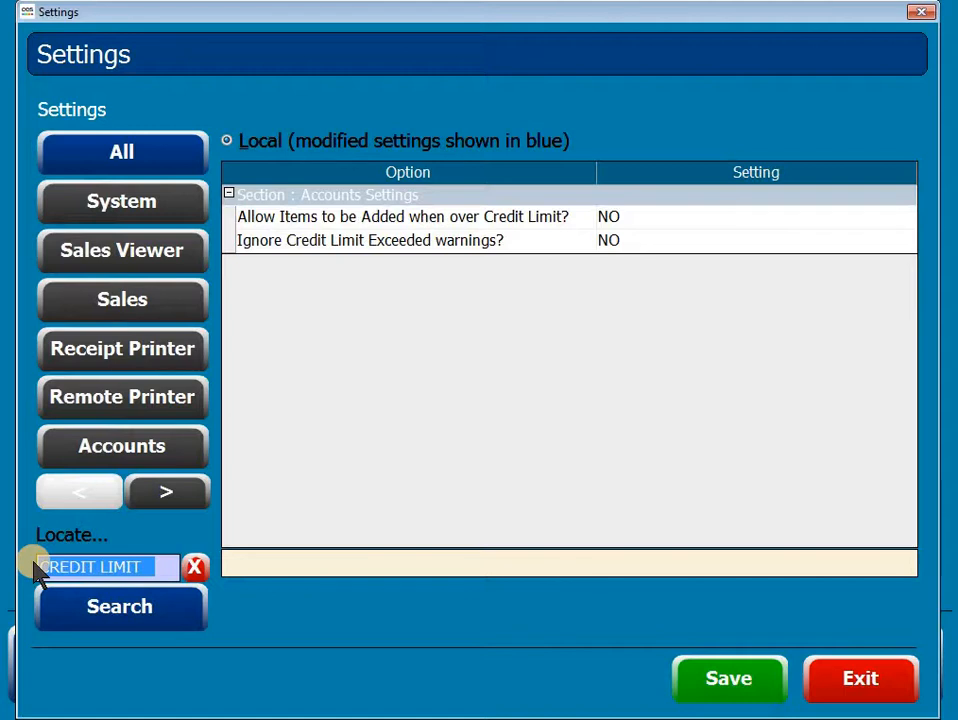
text(ZERO)
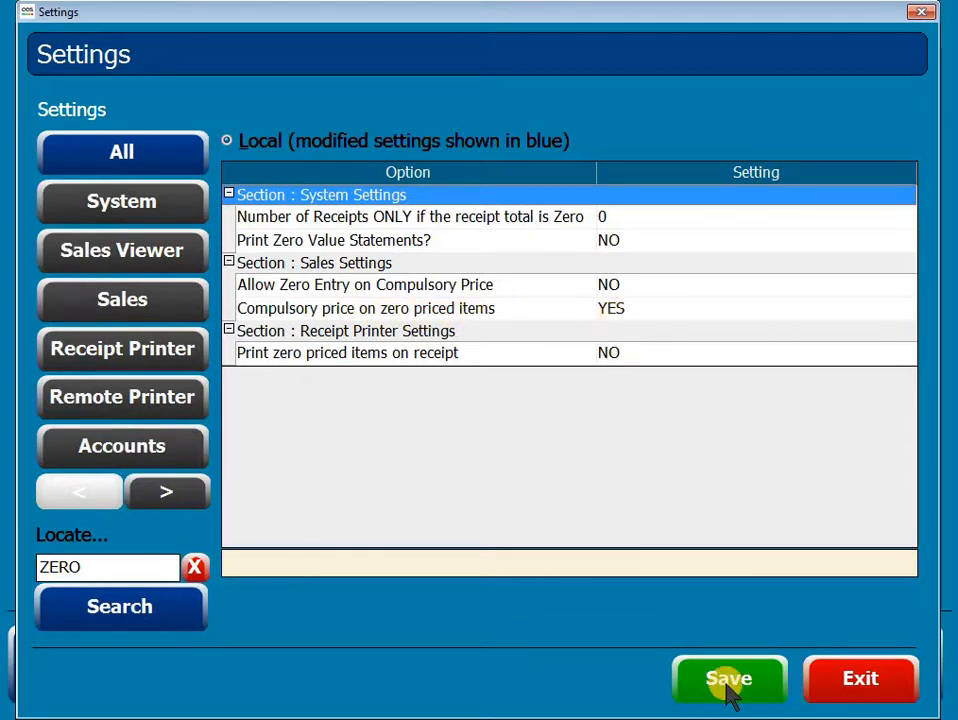
Save the system settings and return to the main screen.
click(728, 678)
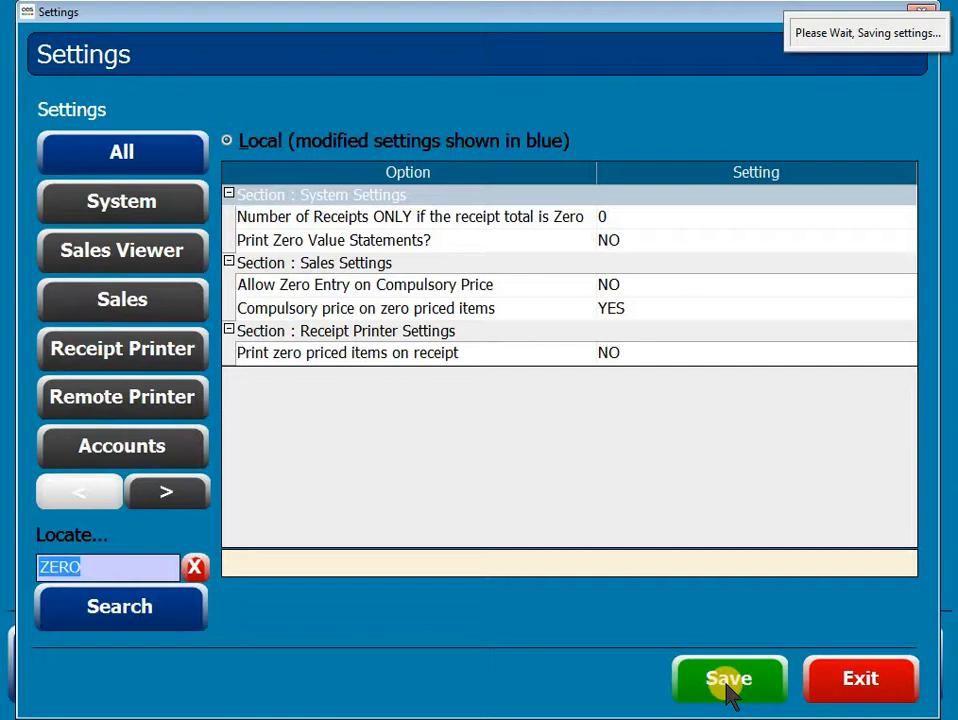
click(728, 680)
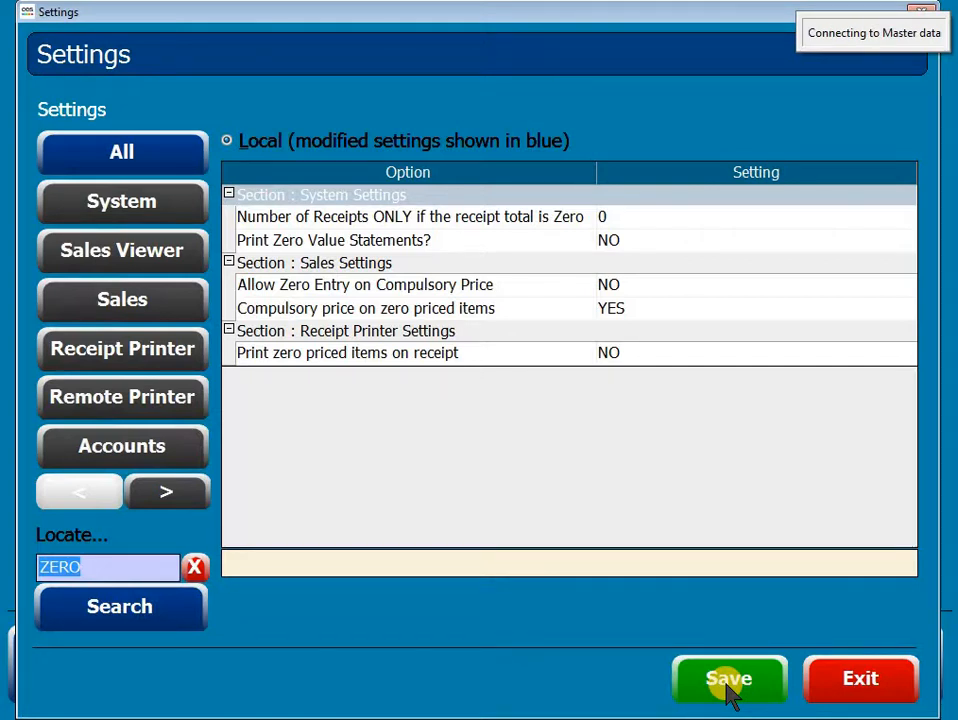
click(728, 678)
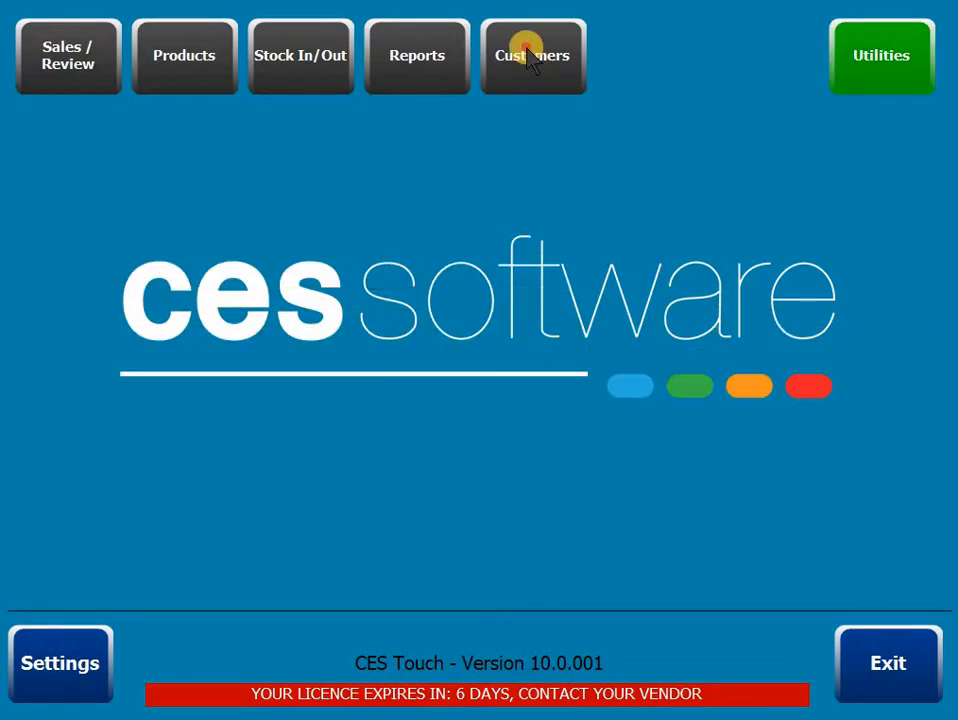
From Customers, bring up the Customer Account Groups window.
click(532, 56)
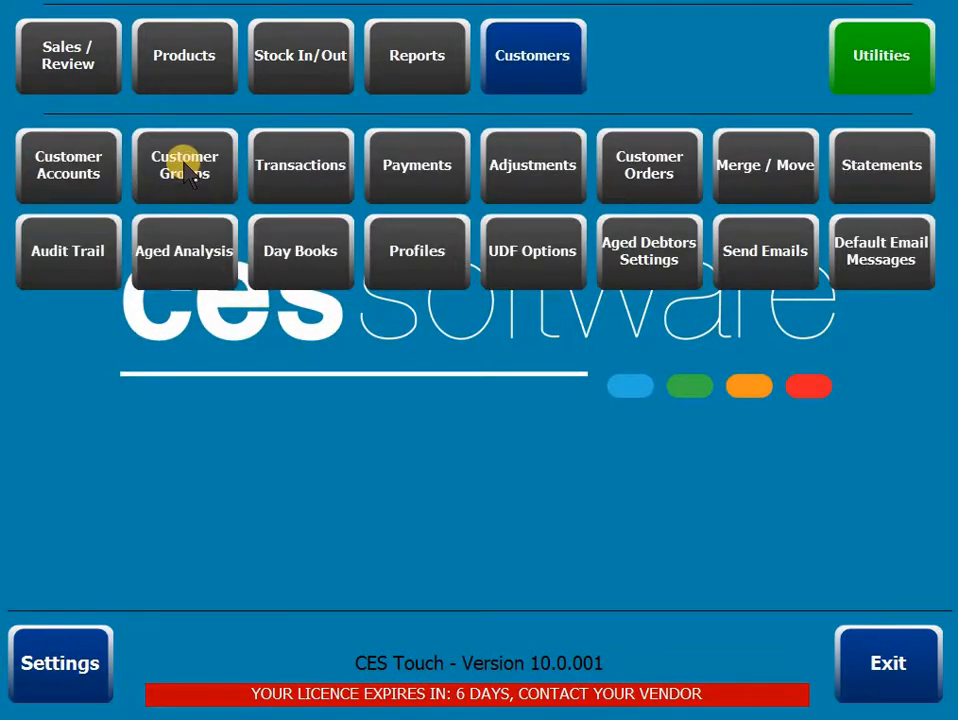
click(184, 164)
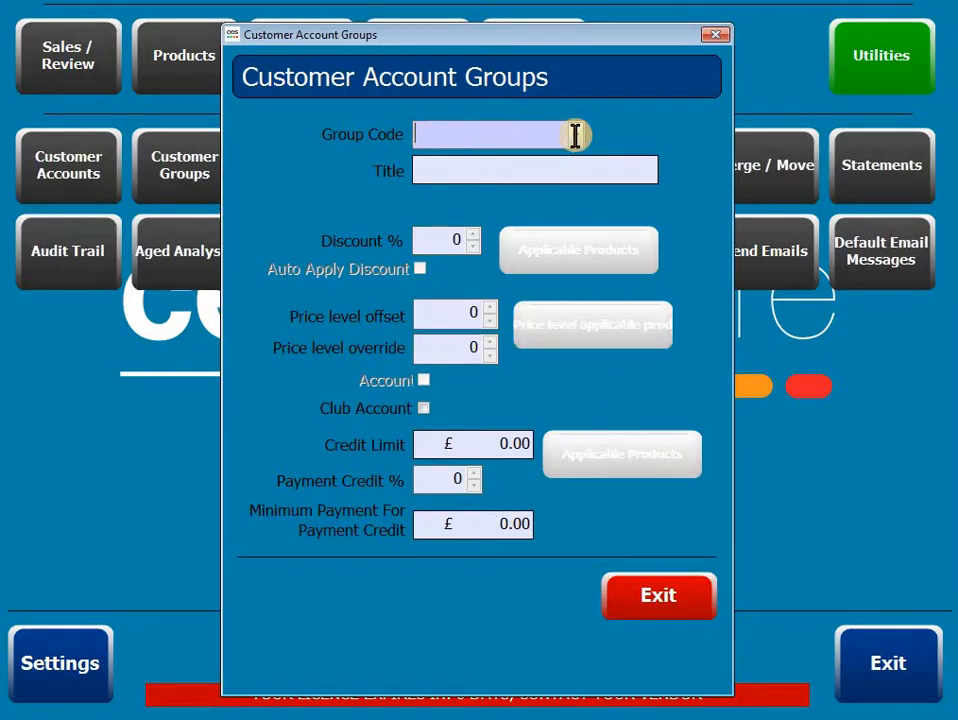
List the group codes, pick the VOUCHER group, then return to the Sales / Review options.
click(576, 134)
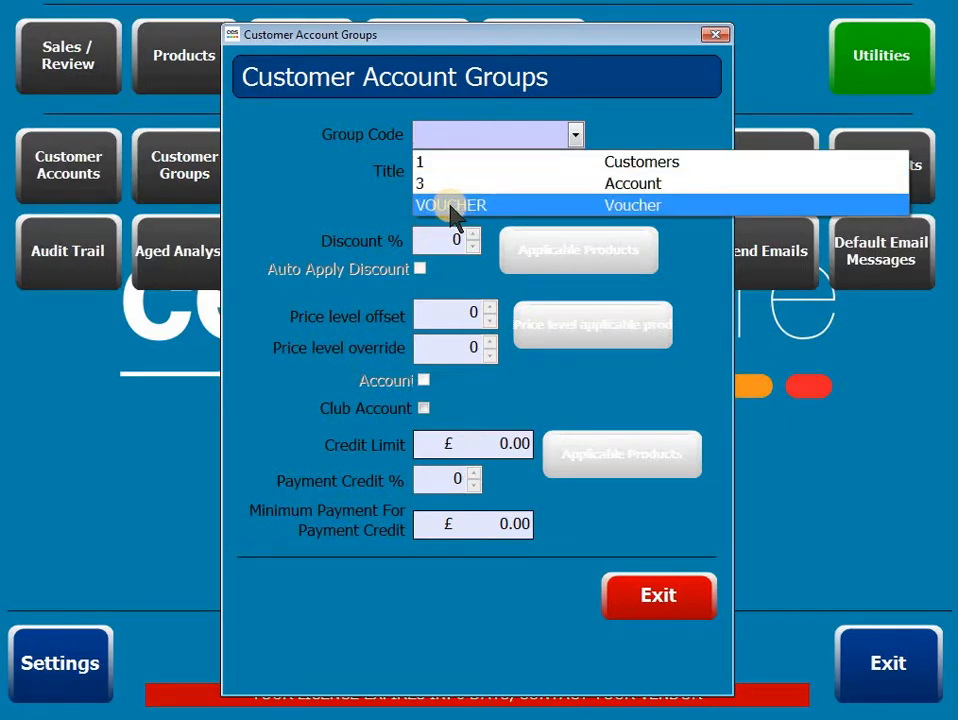
click(450, 204)
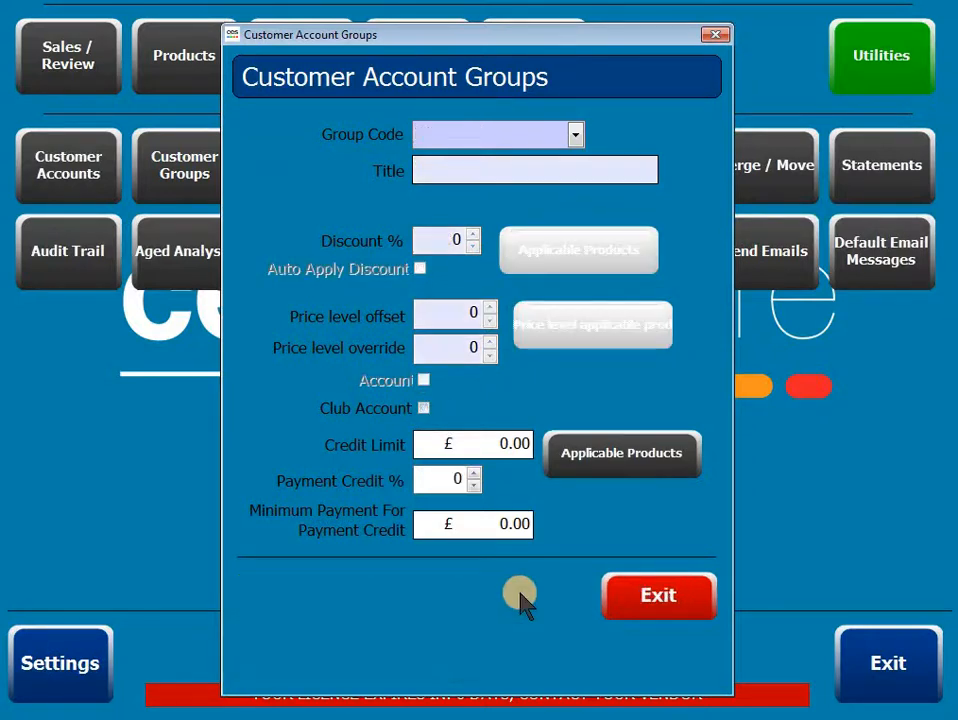
click(656, 596)
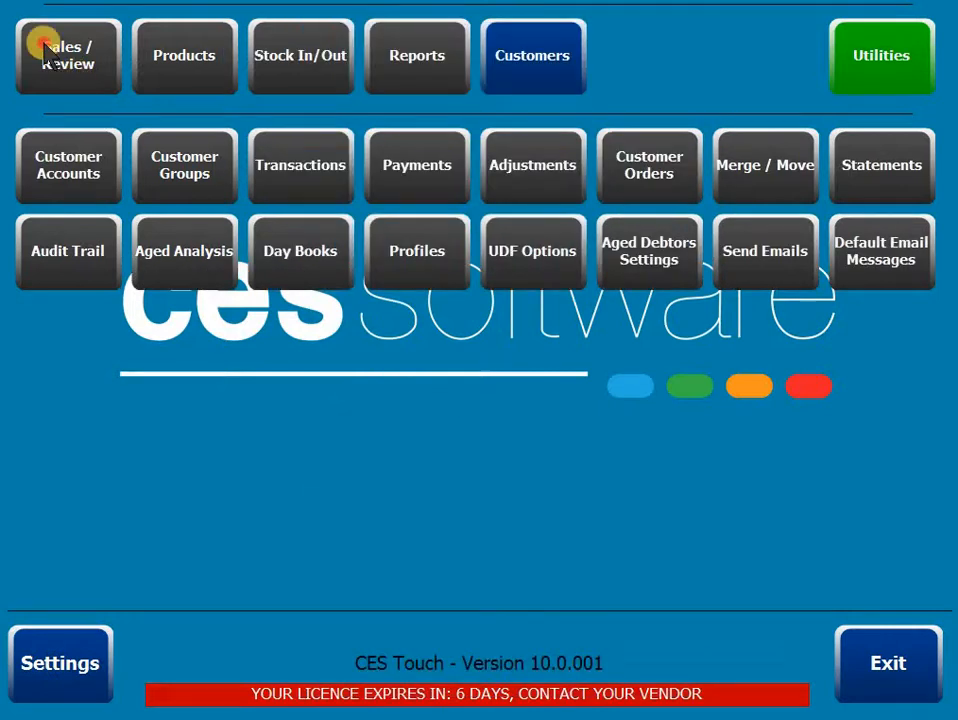
click(68, 56)
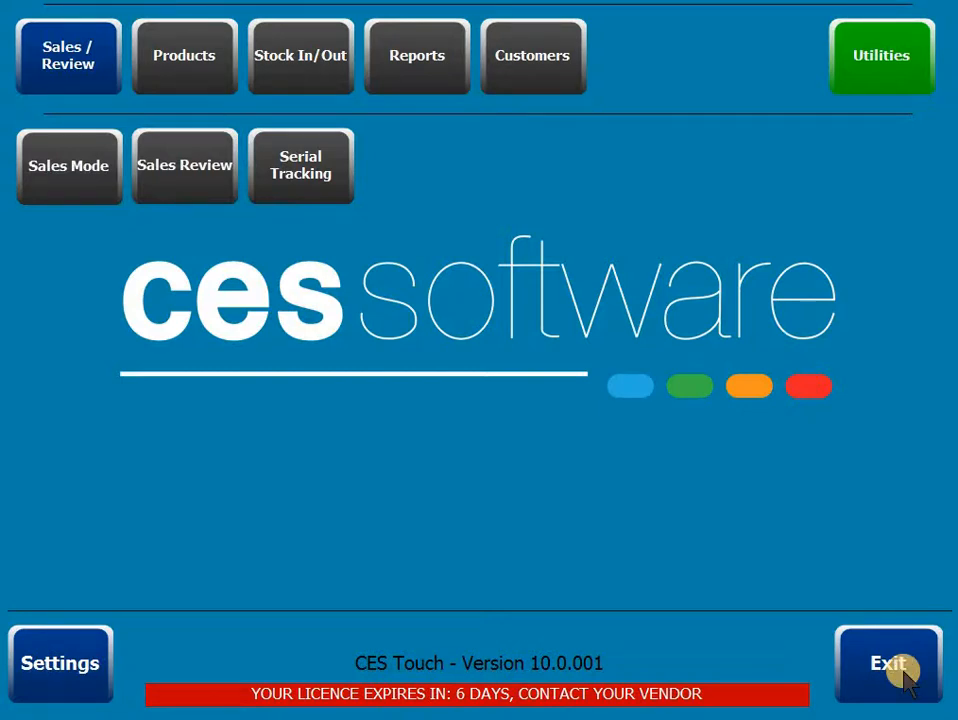
In Sales Mode create the next voucher account, code 16, named John.
click(888, 664)
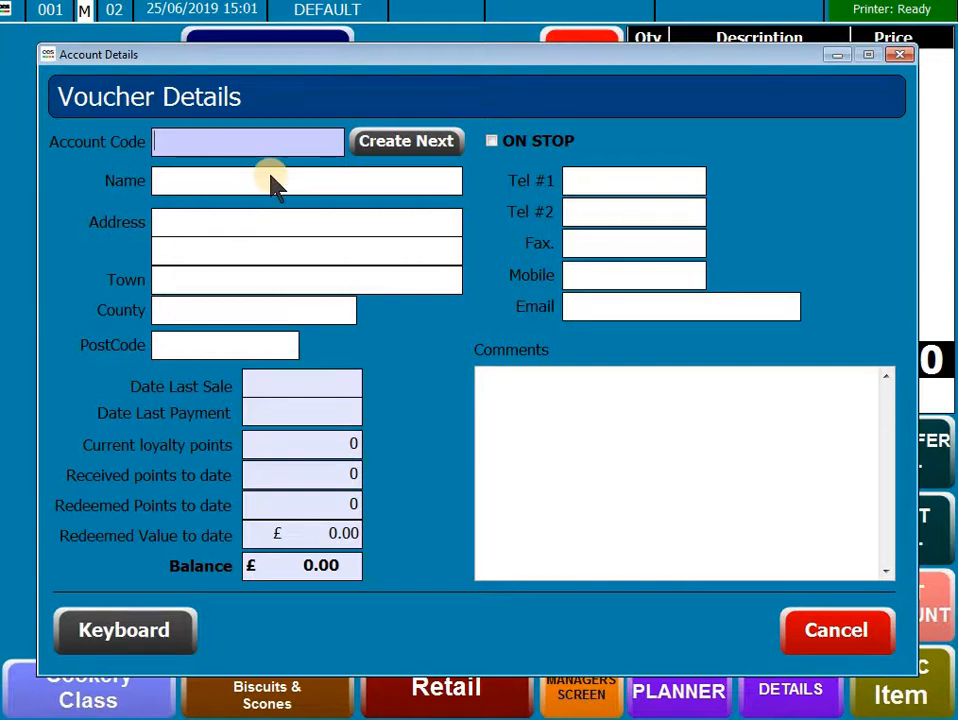
click(406, 140)
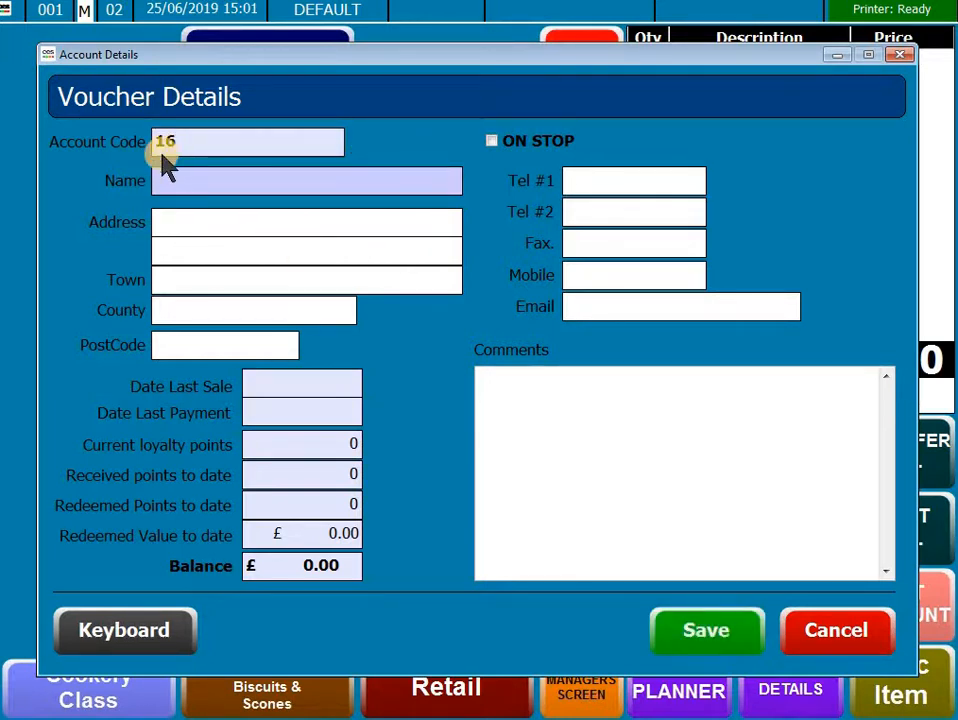
click(304, 180)
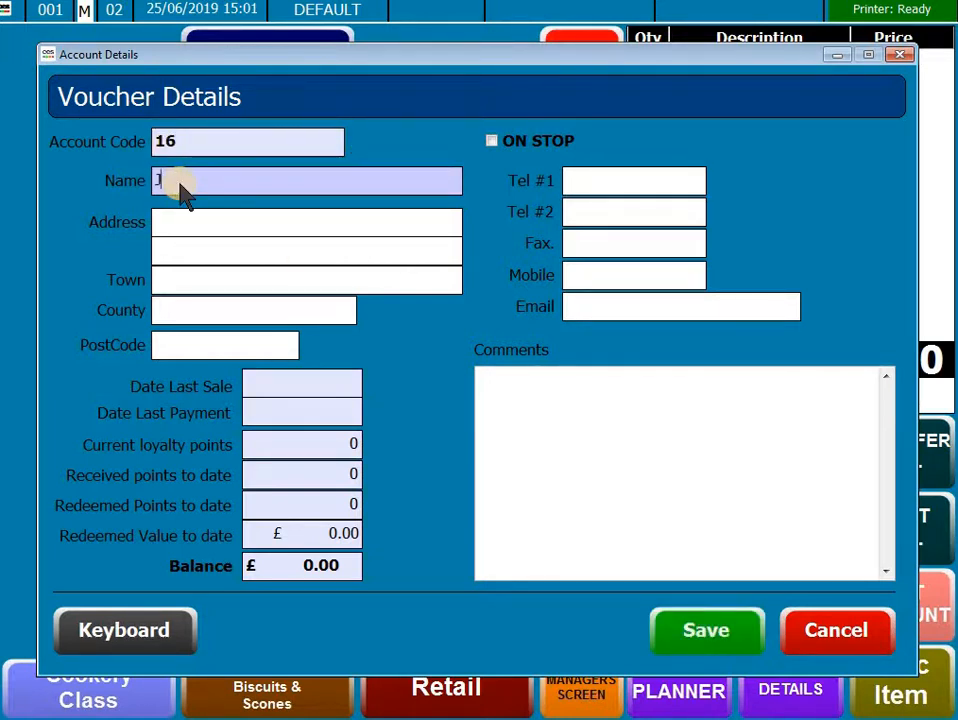
text(John)
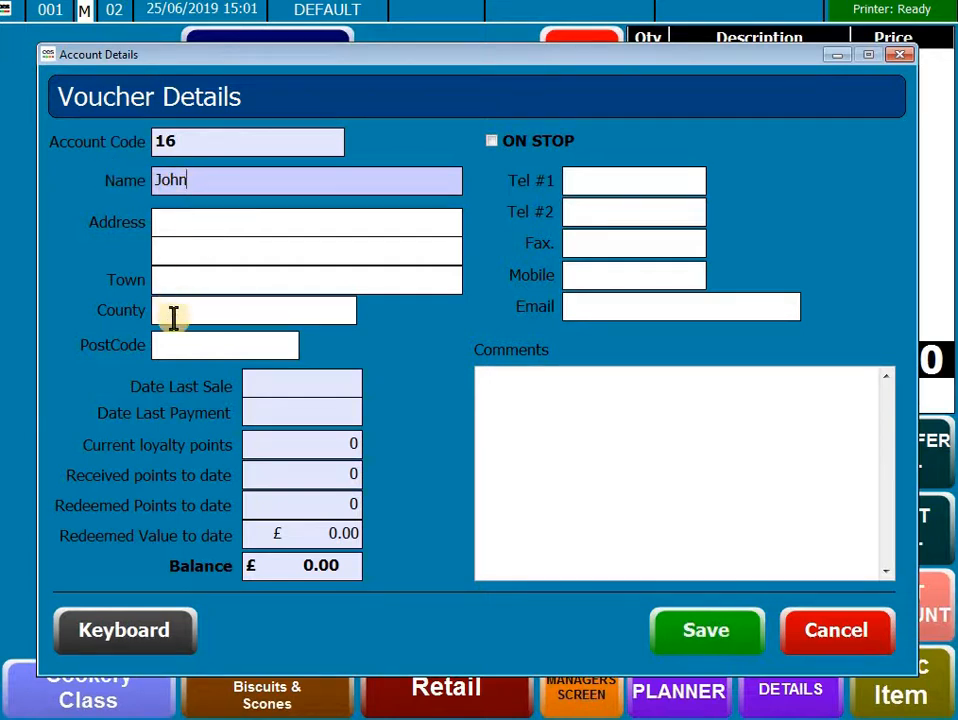
mouse_move(578, 308)
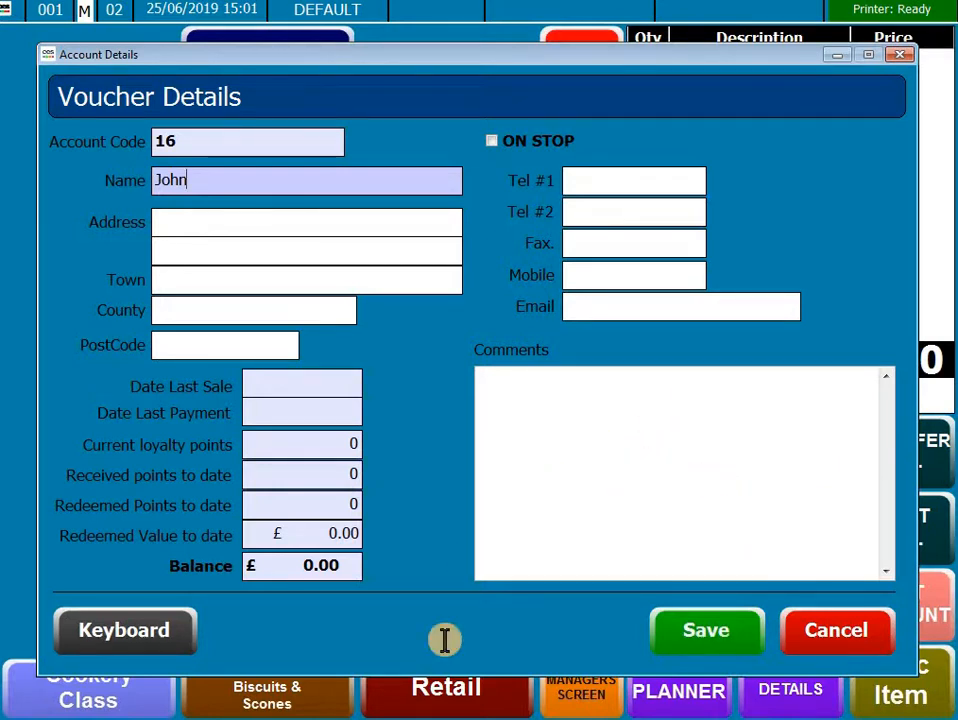
click(124, 630)
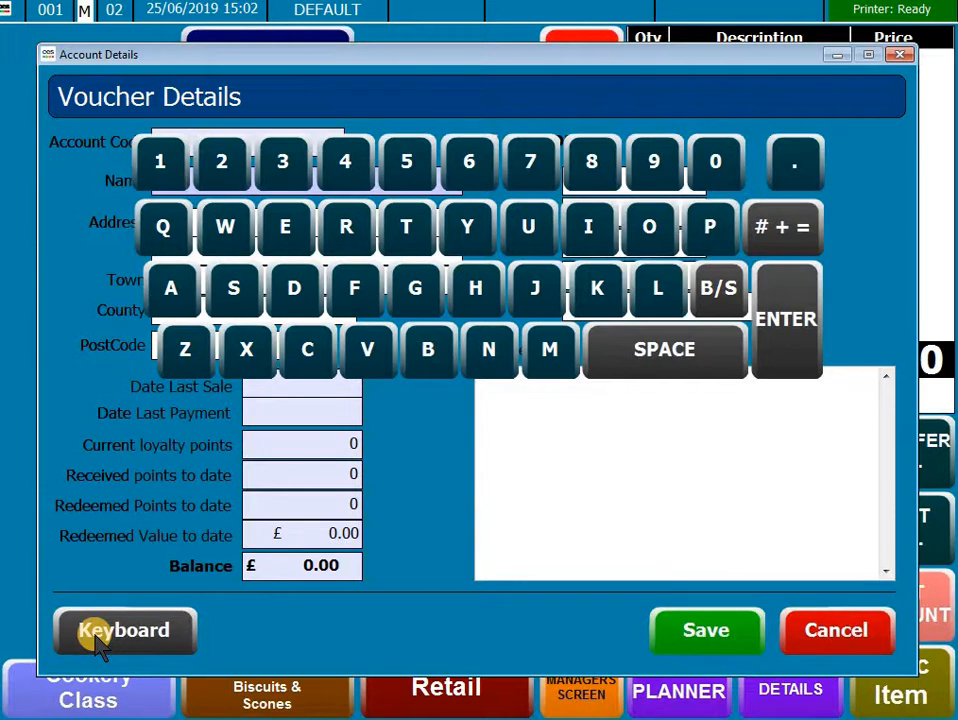
click(124, 630)
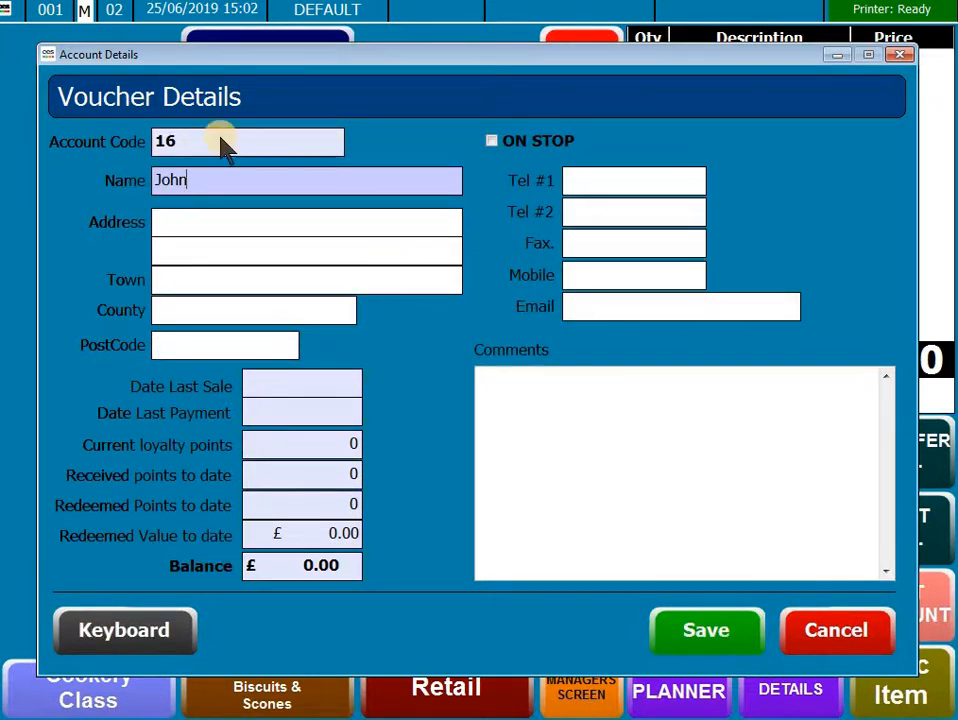
mouse_move(528, 540)
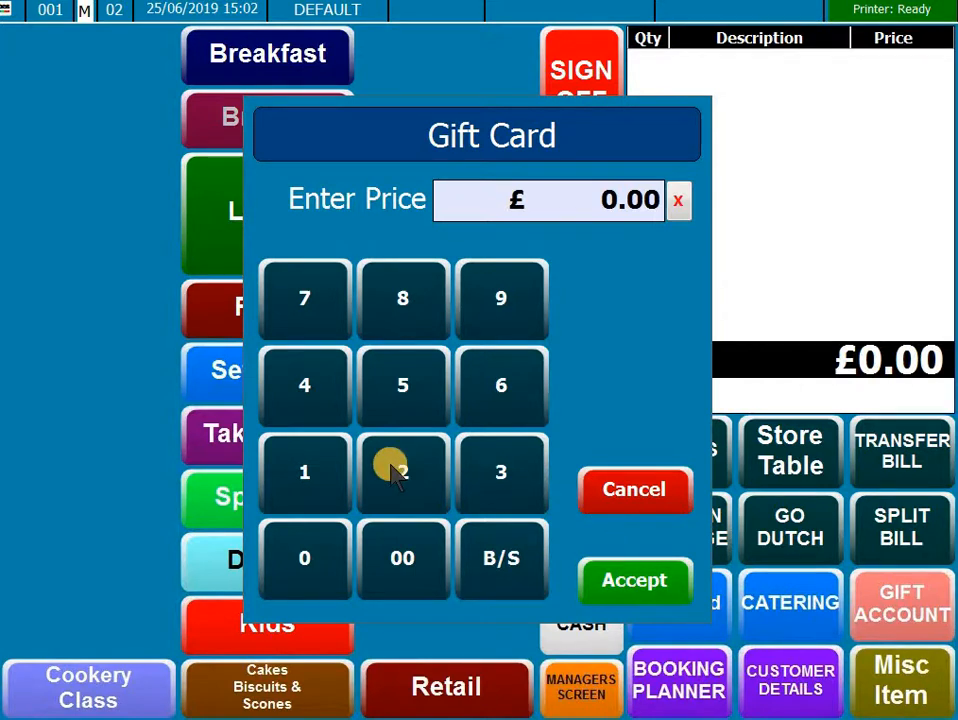
Ring up the Gift Card at £50.00 for John and reach the payment screen.
click(304, 556)
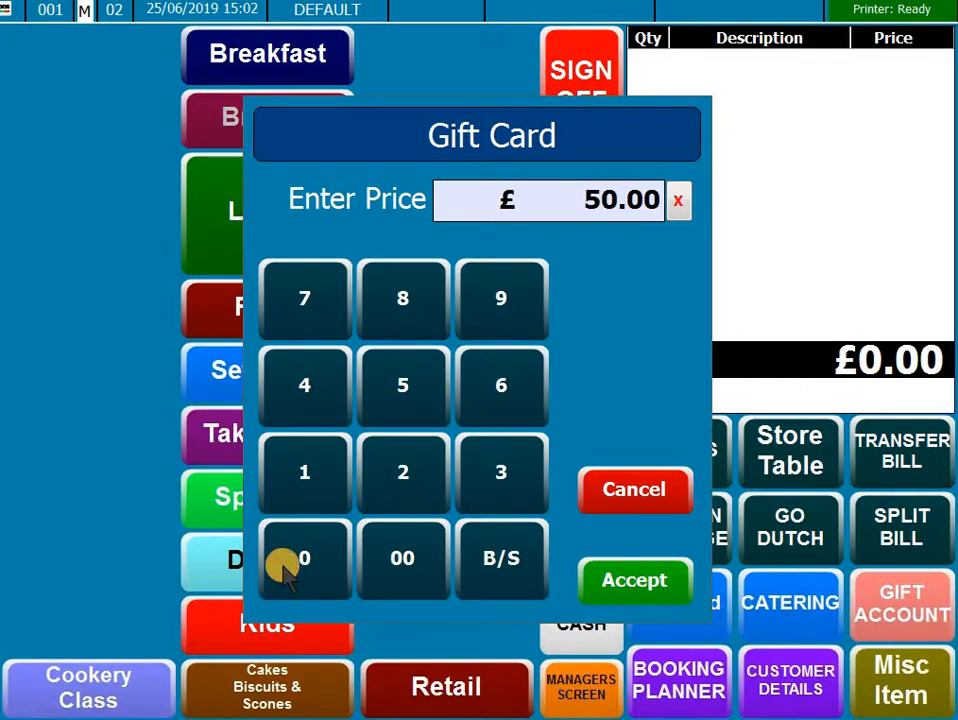
click(634, 580)
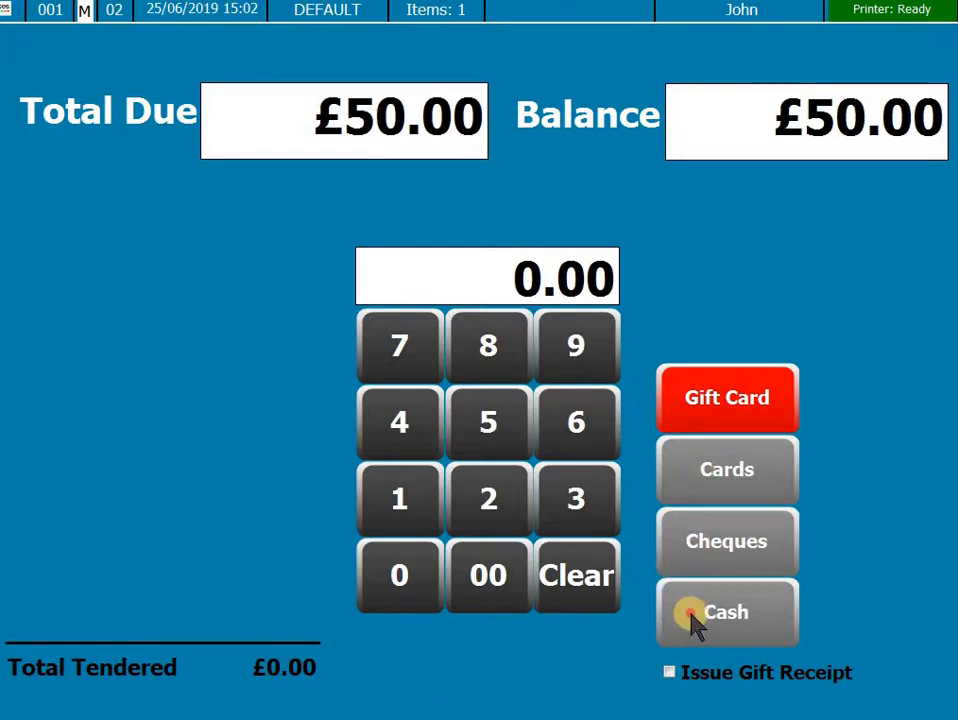
Tender £50.00 cash with no change and return to an empty sale.
click(728, 612)
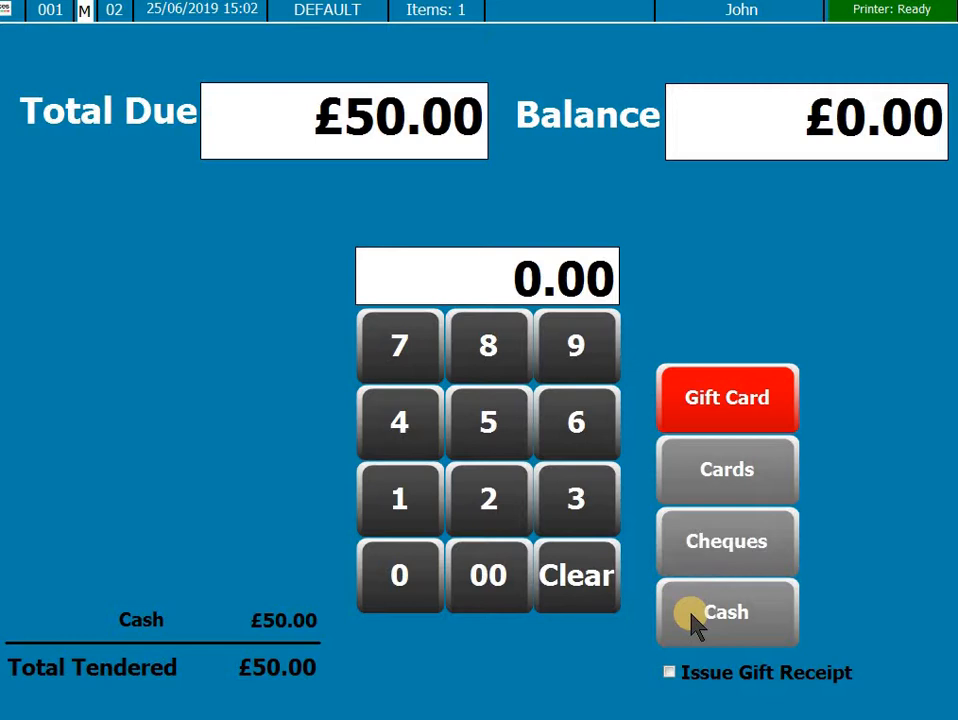
click(728, 612)
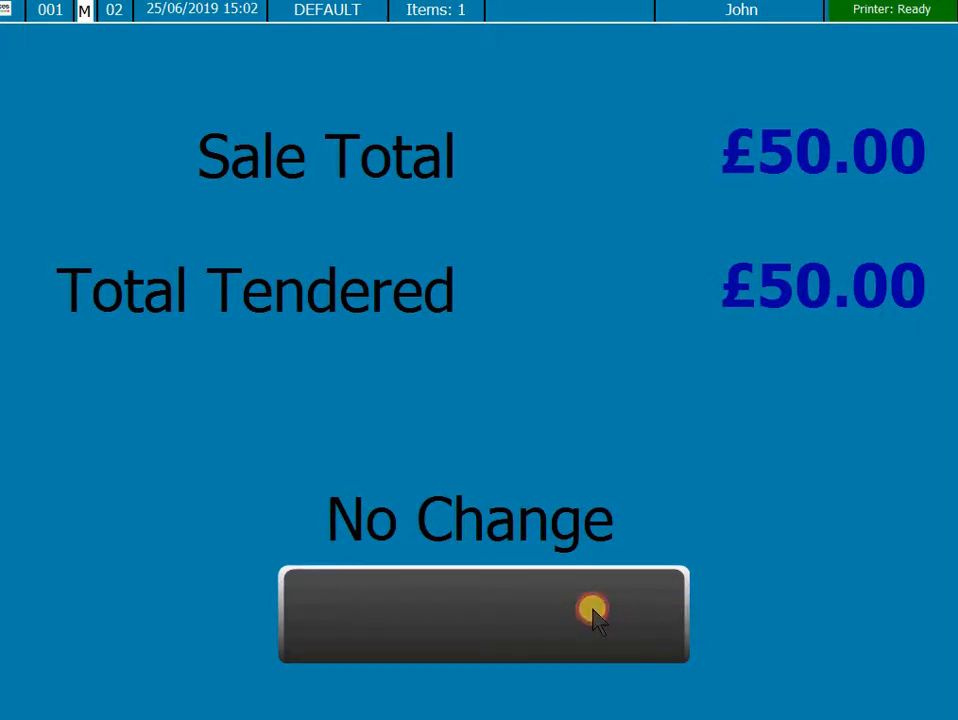
click(484, 614)
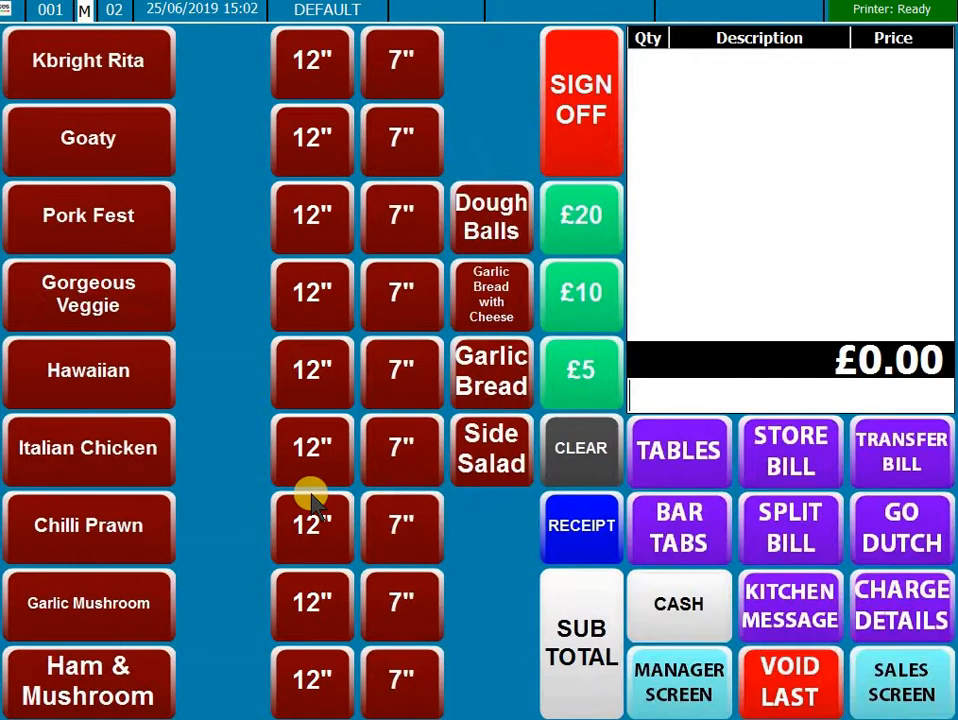
mouse_move(312, 470)
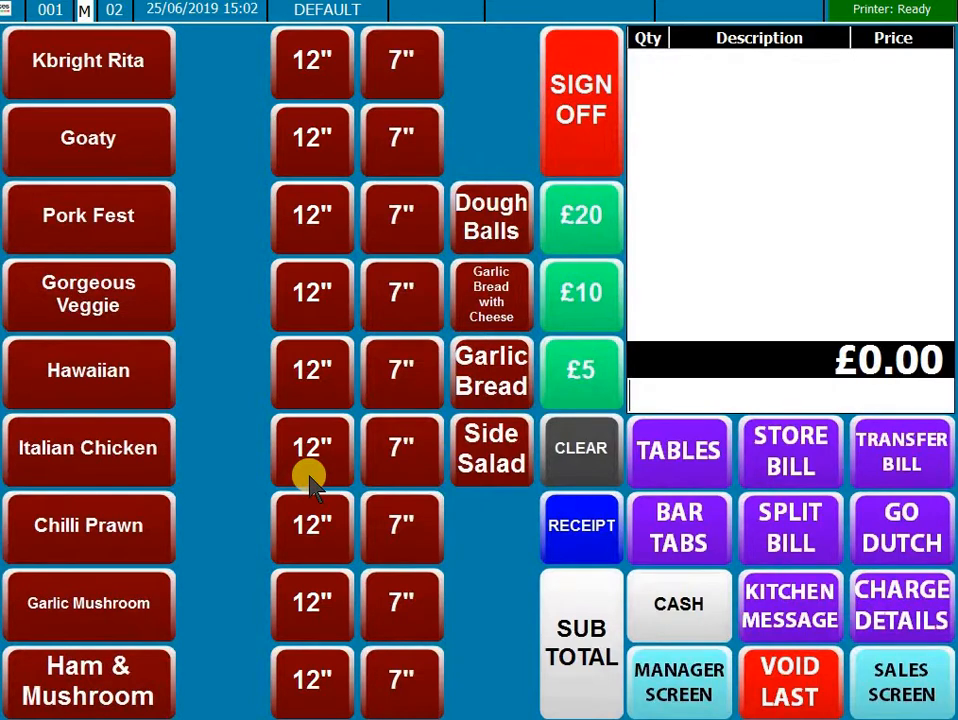
mouse_move(300, 378)
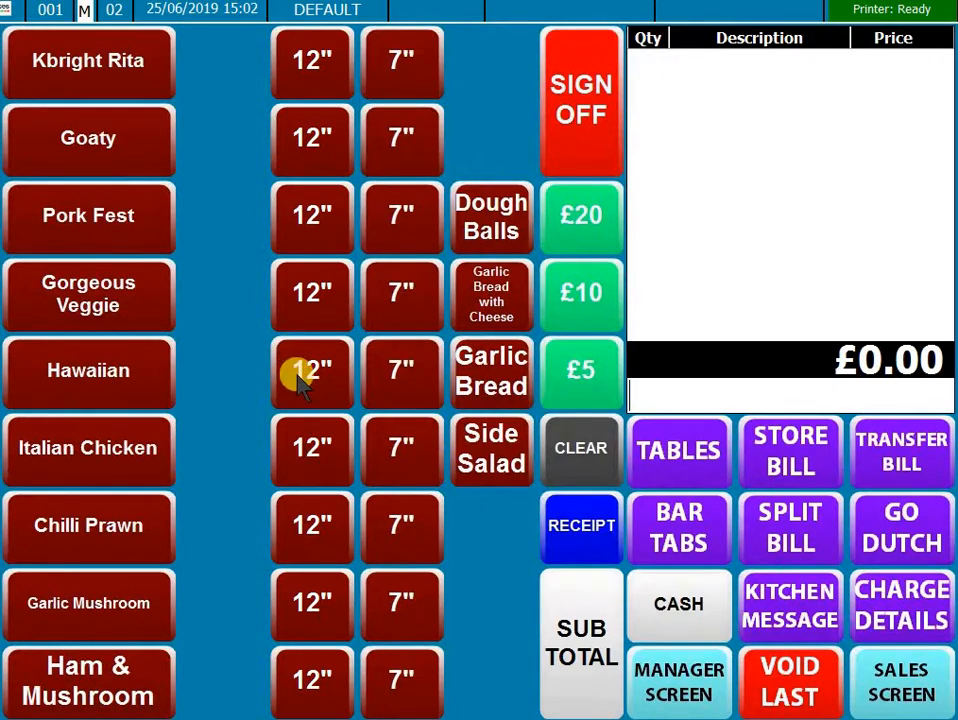
Add the fifth and sixth 12" Hawaiian pizzas and subtotal the £51.00 bill.
click(312, 370)
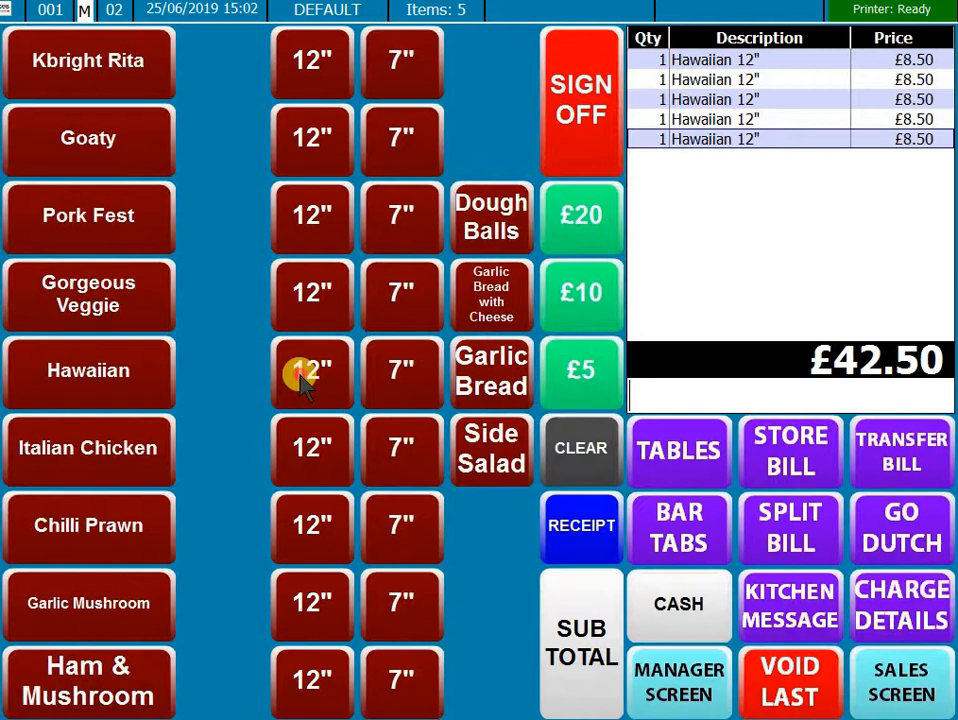
click(312, 372)
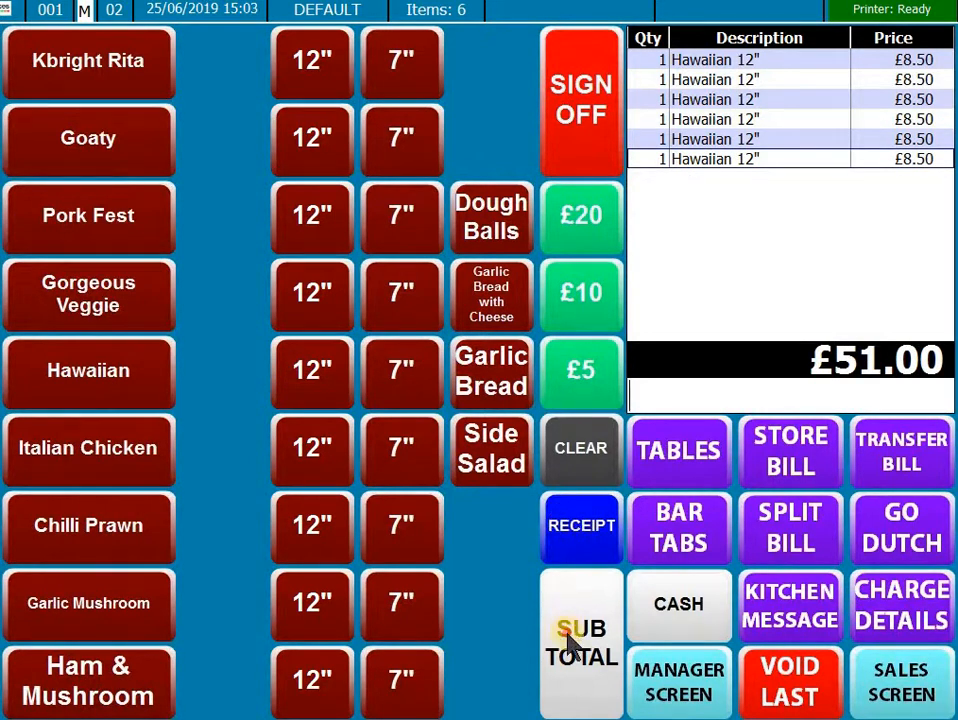
click(580, 642)
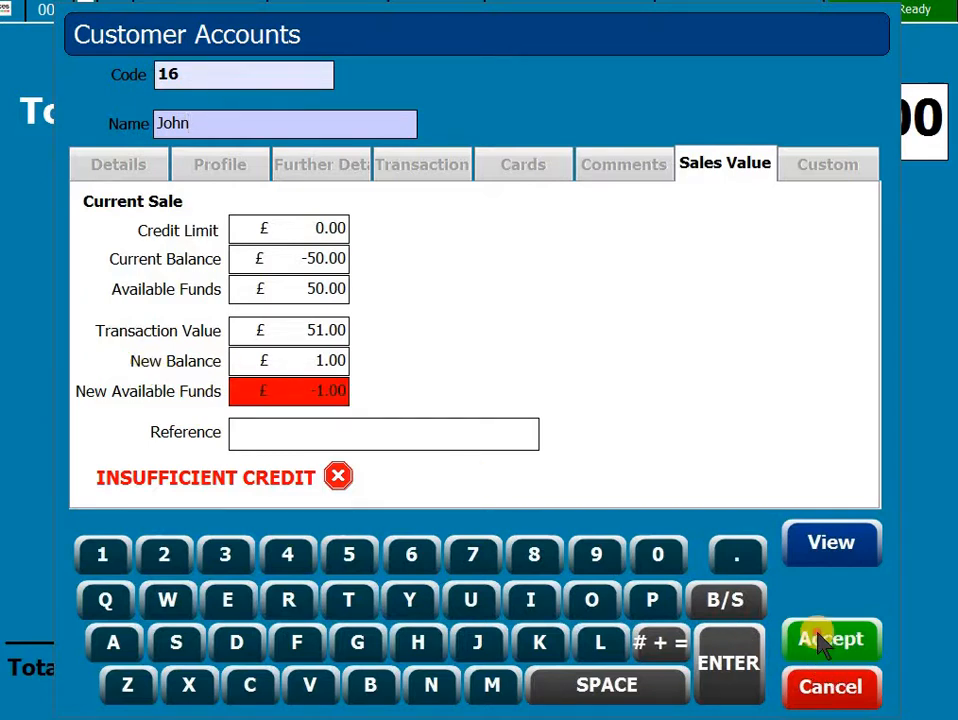
Accept account 16 and confirm the Account Limit prompt, applying £50.00 and leaving £1.00 due.
click(832, 640)
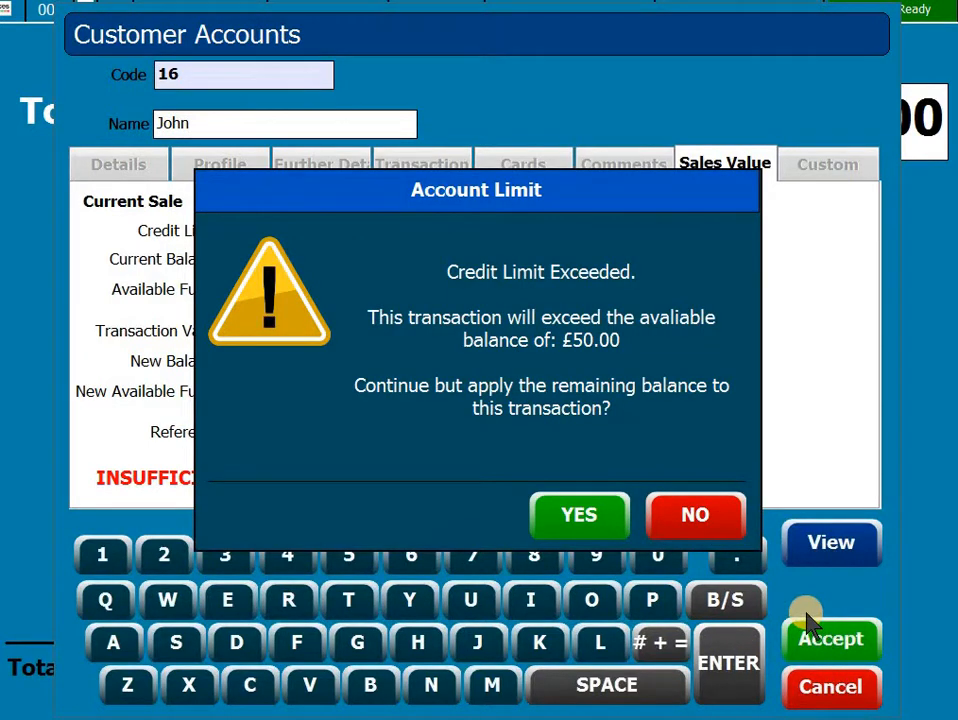
click(578, 516)
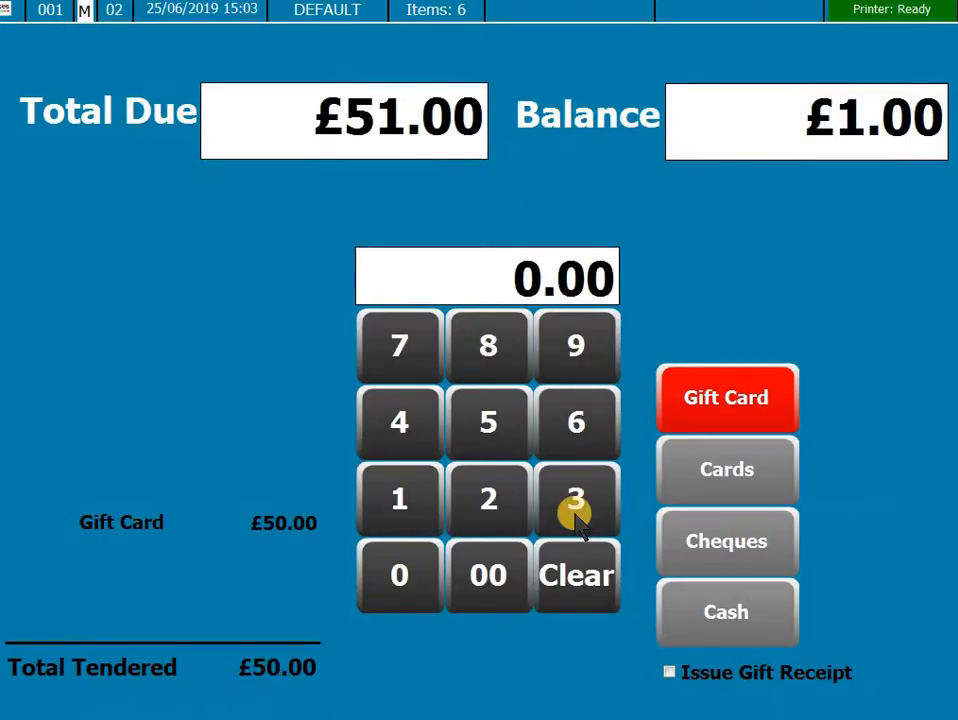
mouse_move(884, 124)
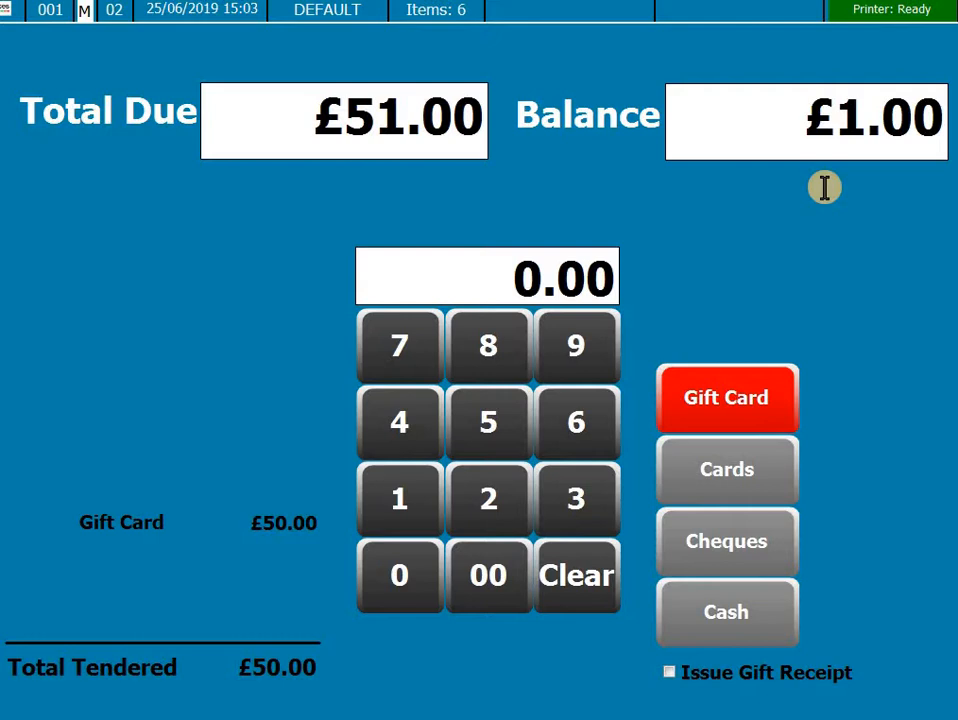
mouse_move(596, 656)
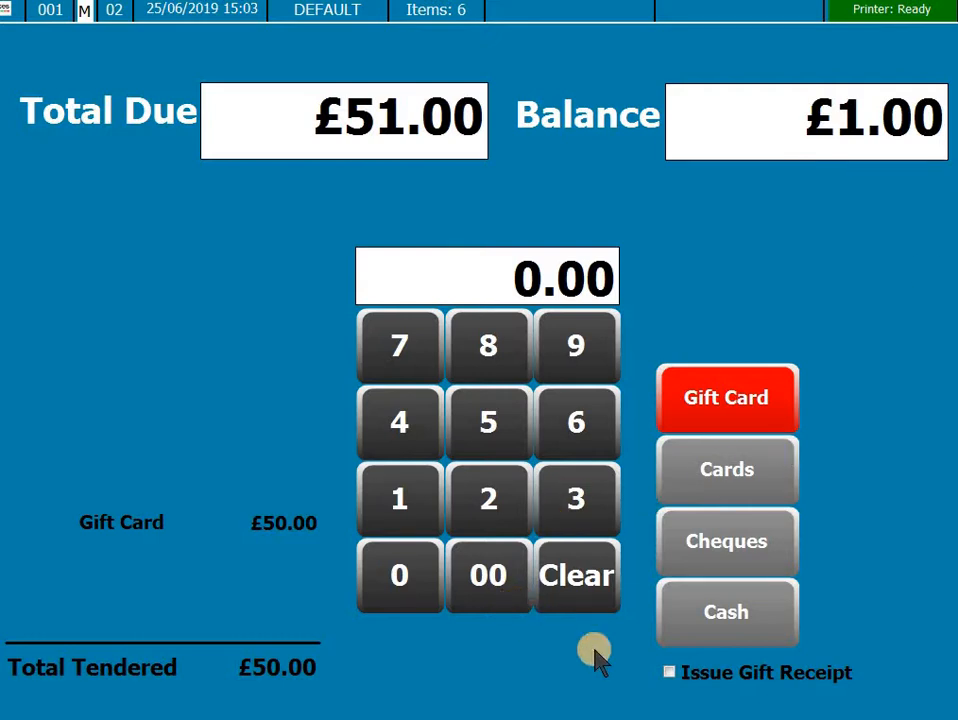
Tender the £1.00 balance in cash and continue, completing the £51.00 sale.
click(726, 612)
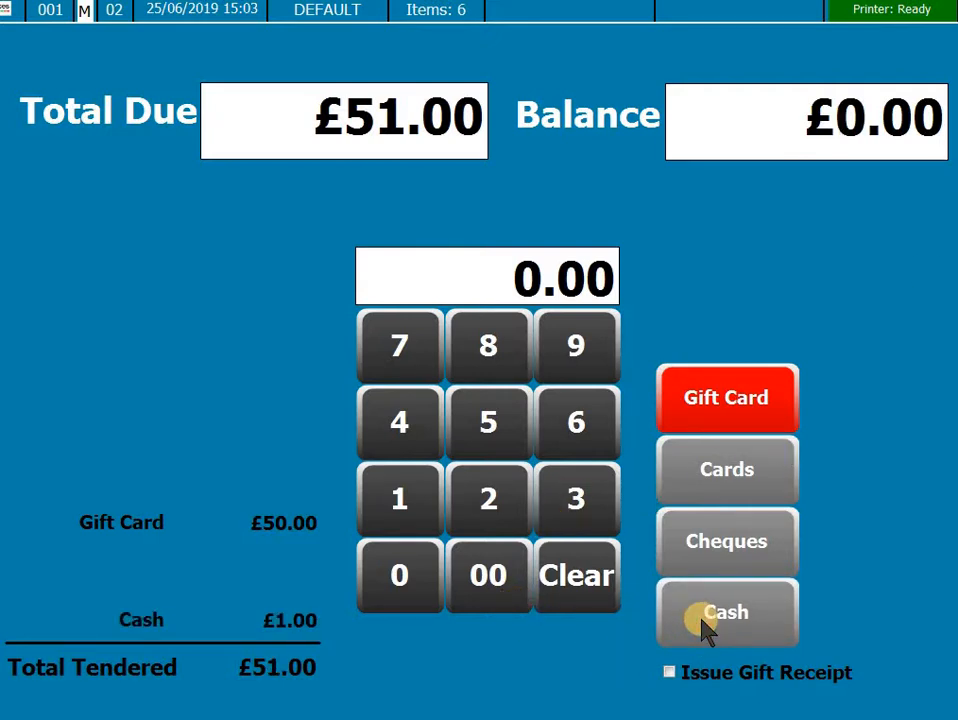
click(728, 612)
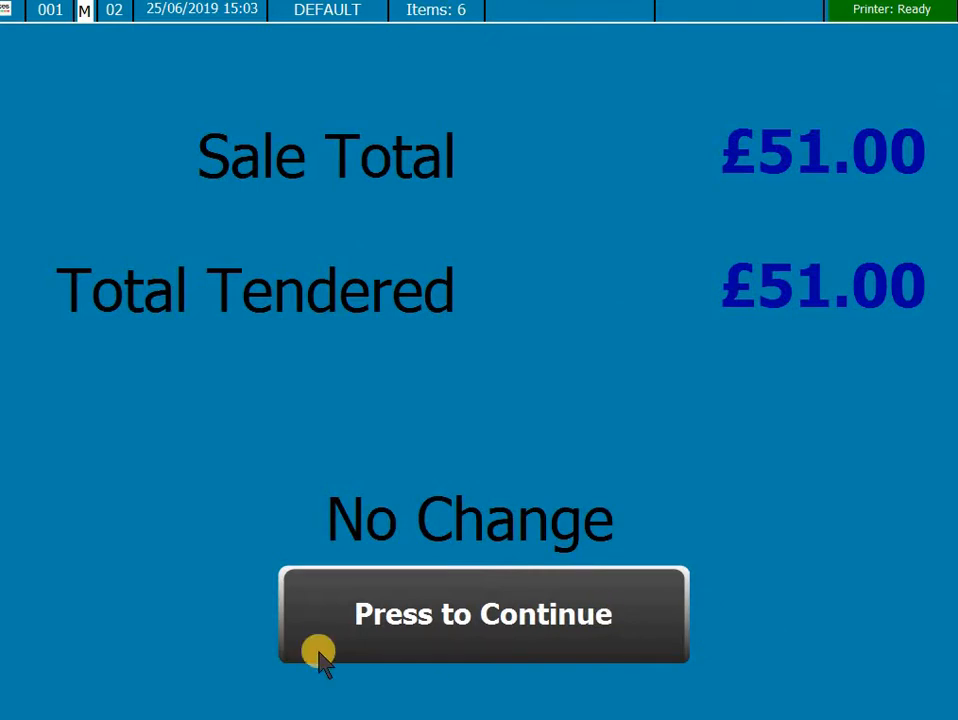